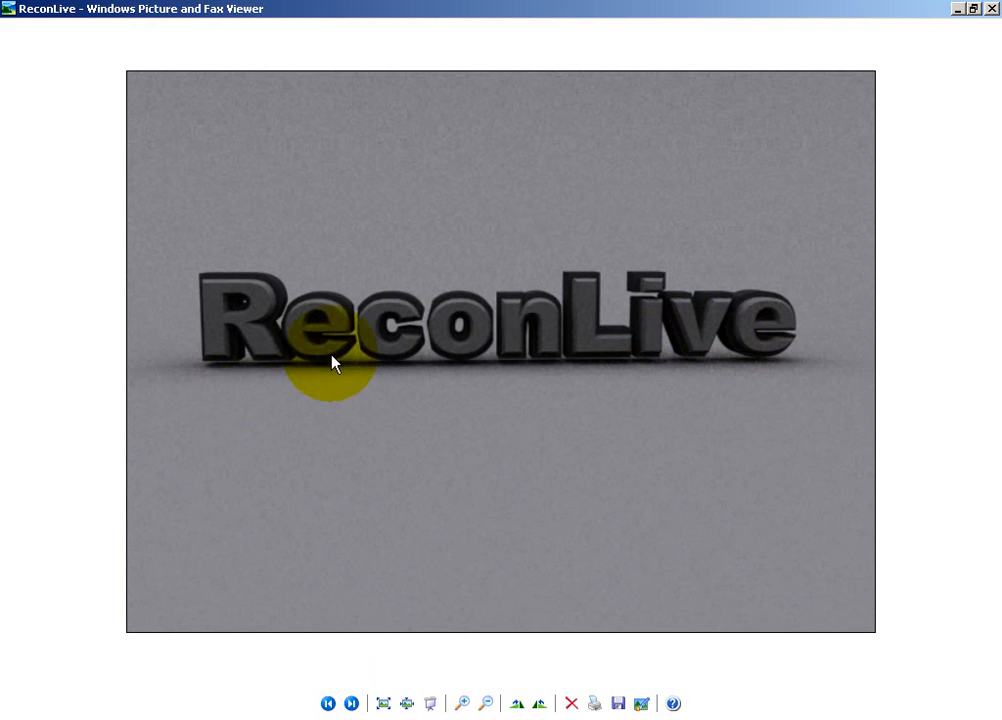
Zoom in on the ReconLive lettering in the picture viewer.
{"action": "left_click", "coordinate": [462, 703]}
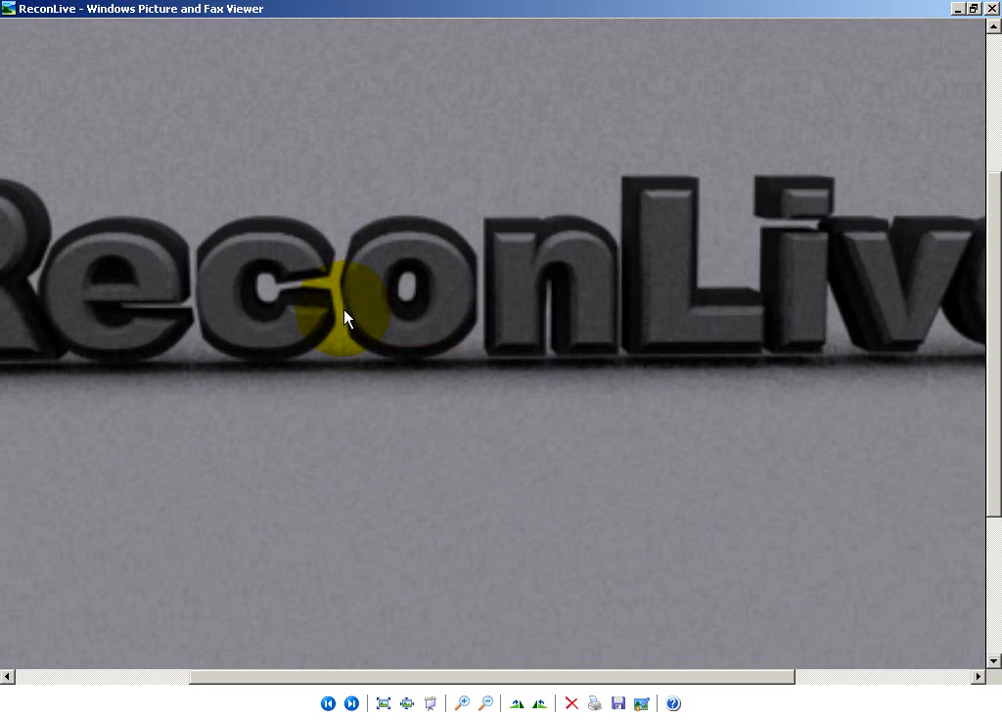
{"action": "mouse_move", "coordinate": [382, 280]}
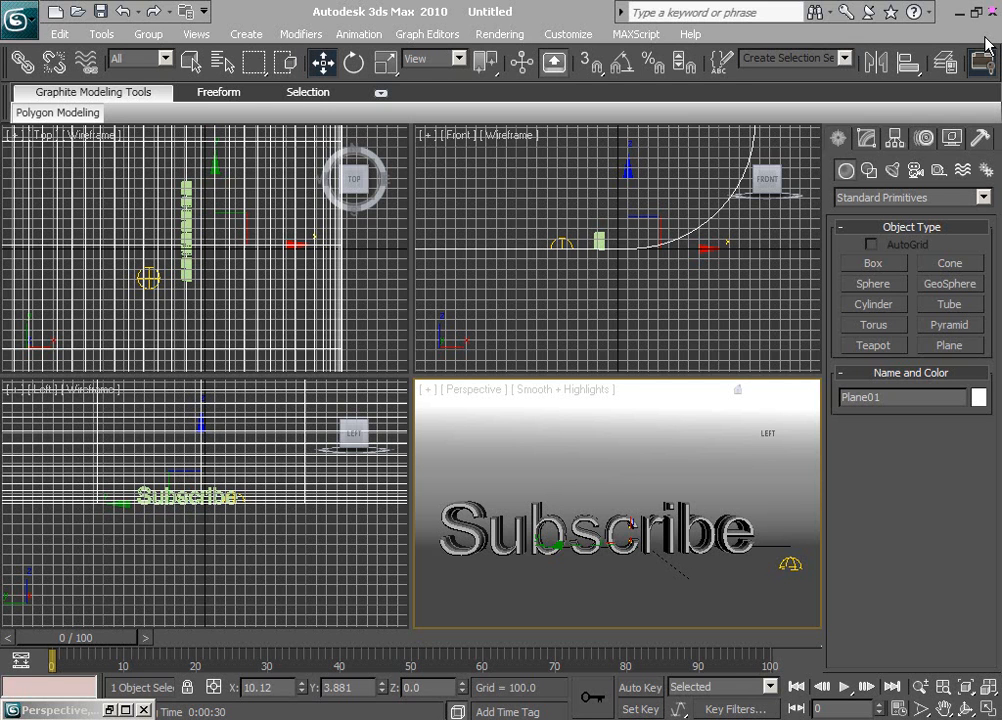
Activate the Perspective viewport and run Render Production on the Subscribe scene.
{"action": "left_click", "coordinate": [425, 687]}
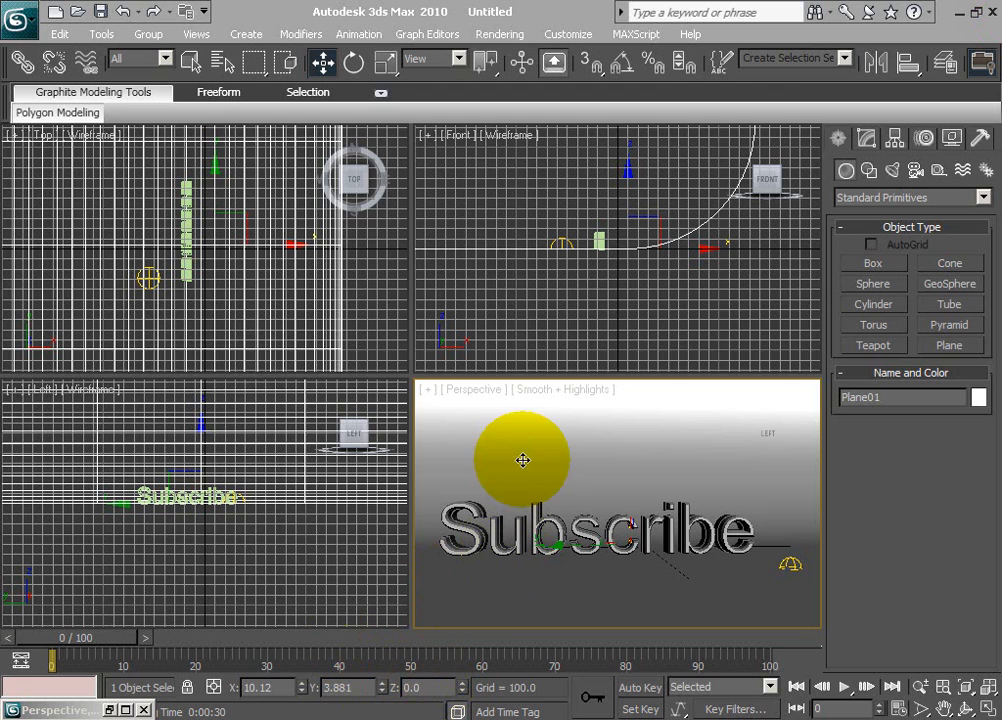
{"action": "left_click_drag", "start_coordinate": [522, 460], "coordinate": [600, 487]}
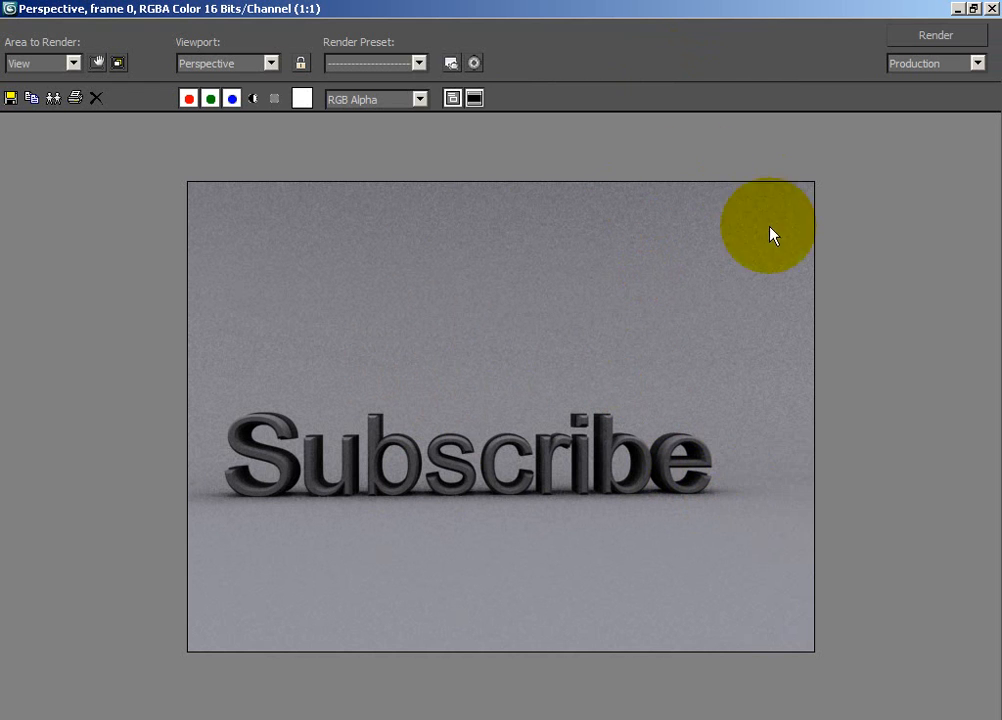
{"action": "mouse_move", "coordinate": [685, 643]}
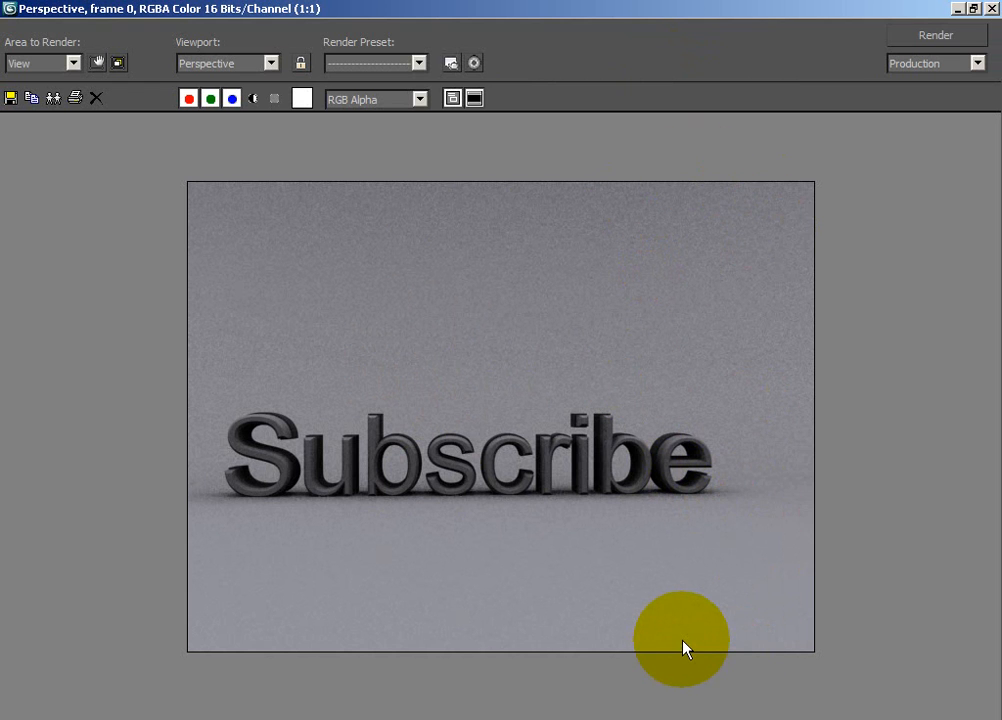
{"action": "mouse_move", "coordinate": [745, 424]}
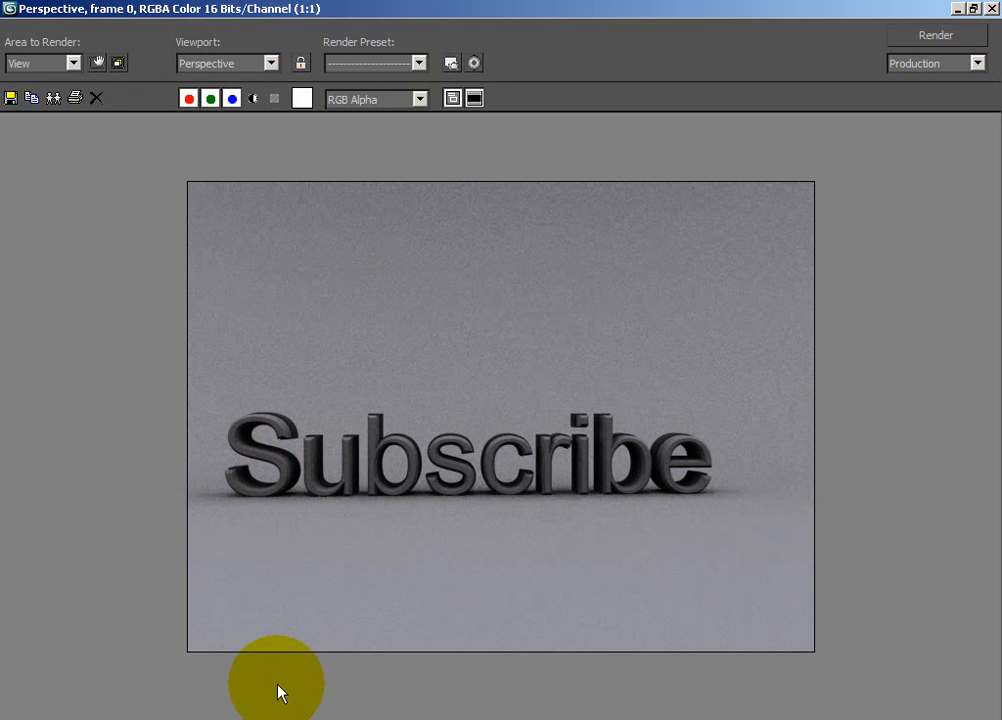
{"action": "mouse_move", "coordinate": [295, 568]}
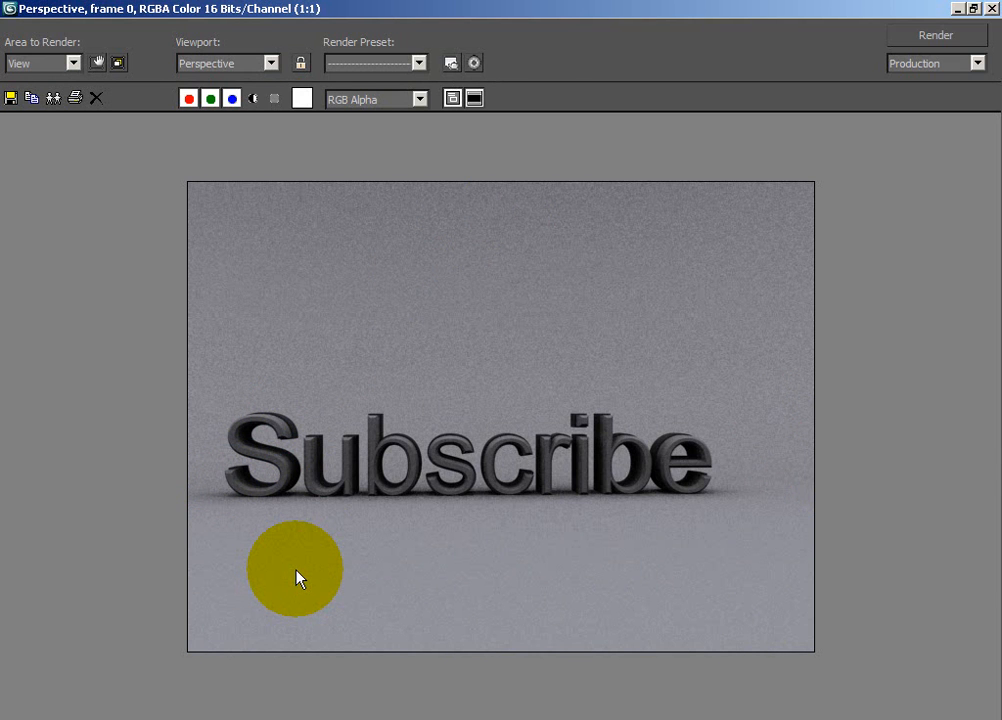
Inspect the rendered Subscribe frame window before closing it.
{"action": "left_click_drag", "start_coordinate": [295, 570], "coordinate": [420, 513]}
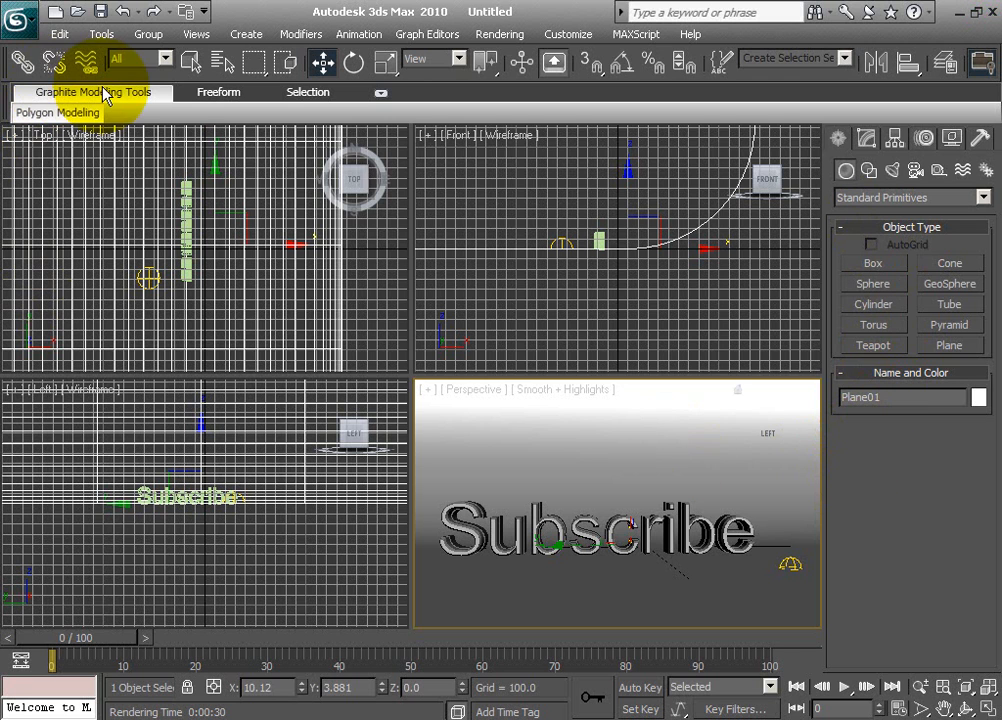
Reset 3ds Max to an empty scene, declining to save the Subscribe scene.
{"action": "left_click", "coordinate": [18, 14]}
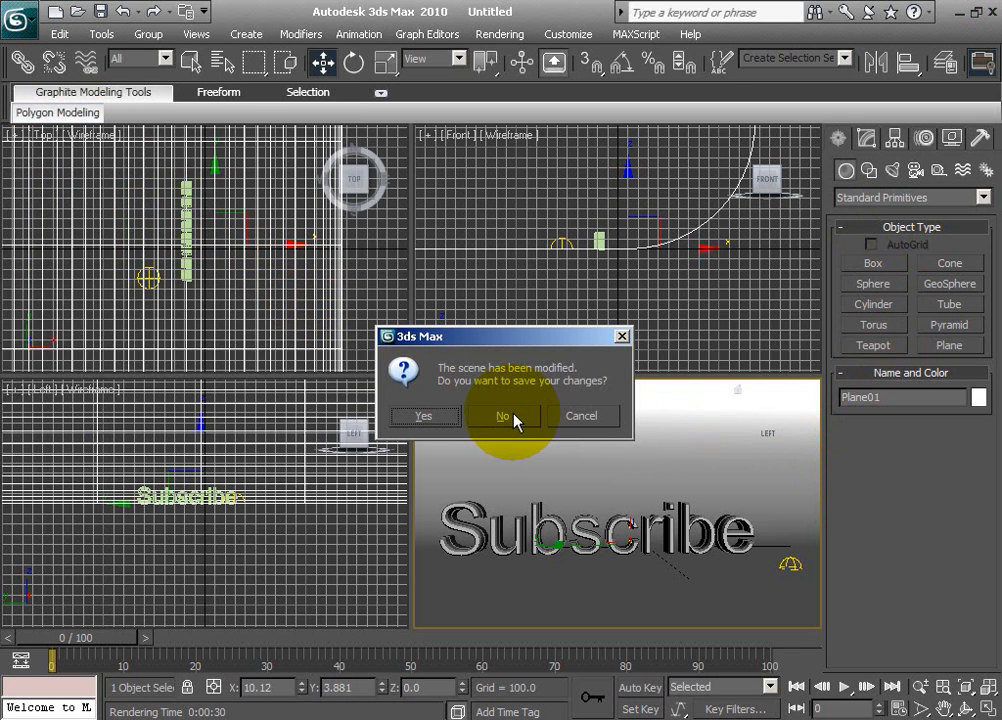
{"action": "left_click", "coordinate": [502, 415]}
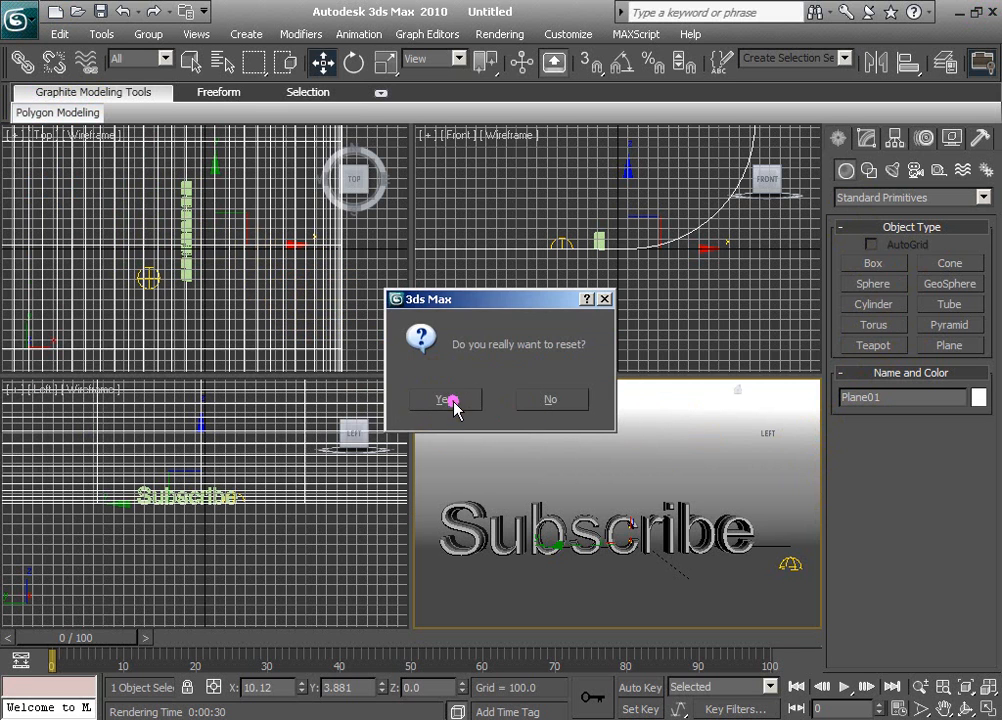
{"action": "left_click", "coordinate": [445, 399]}
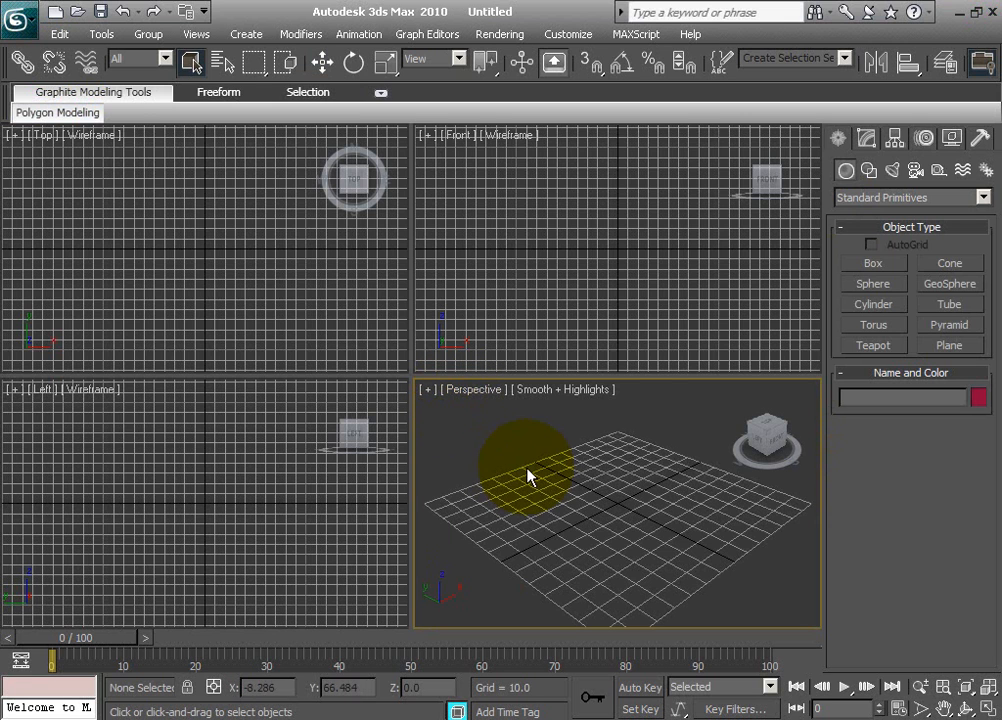
Draw a large Plane over the Perspective grid and set its object colour to white.
{"action": "left_click_drag", "start_coordinate": [525, 465], "coordinate": [630, 510]}
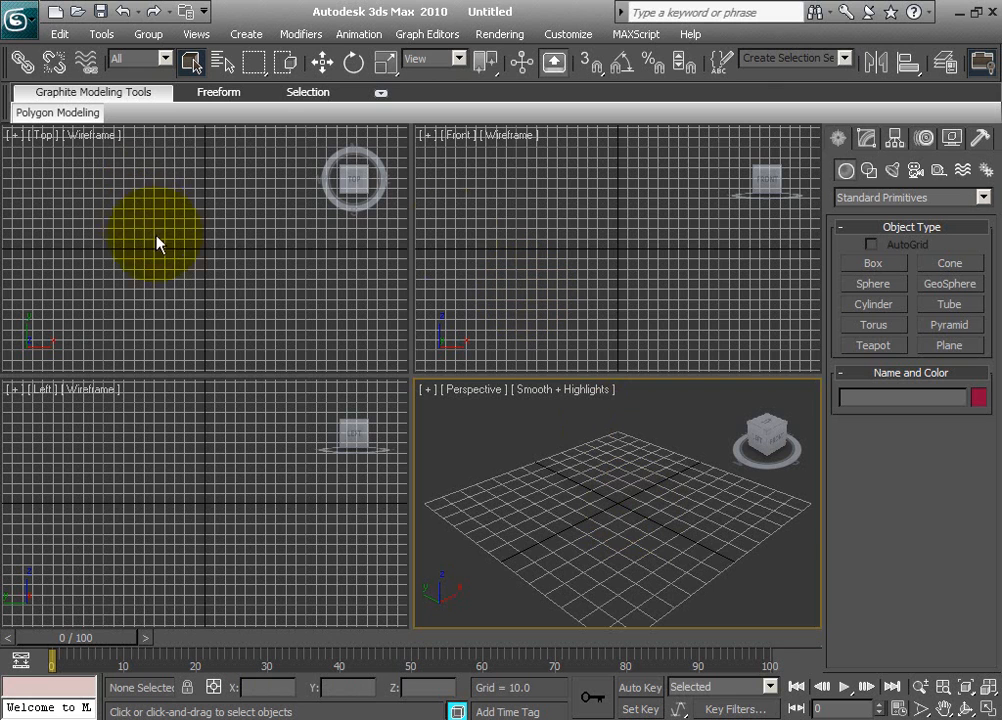
{"action": "mouse_move", "coordinate": [200, 420]}
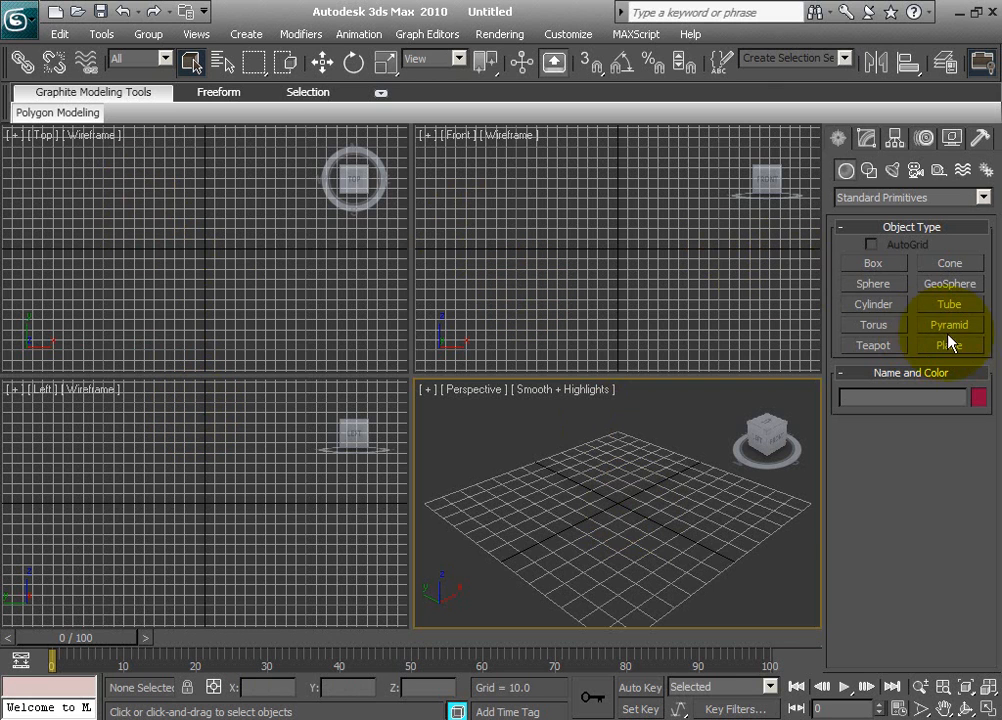
{"action": "left_click", "coordinate": [949, 344]}
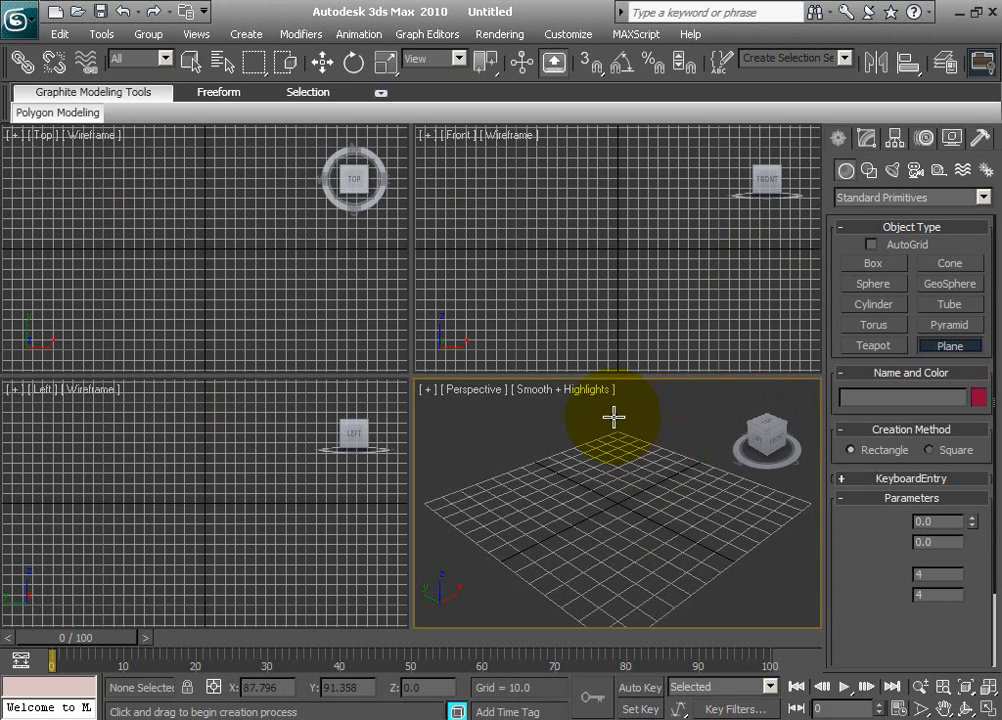
{"action": "left_click_drag", "start_coordinate": [615, 415], "coordinate": [615, 650]}
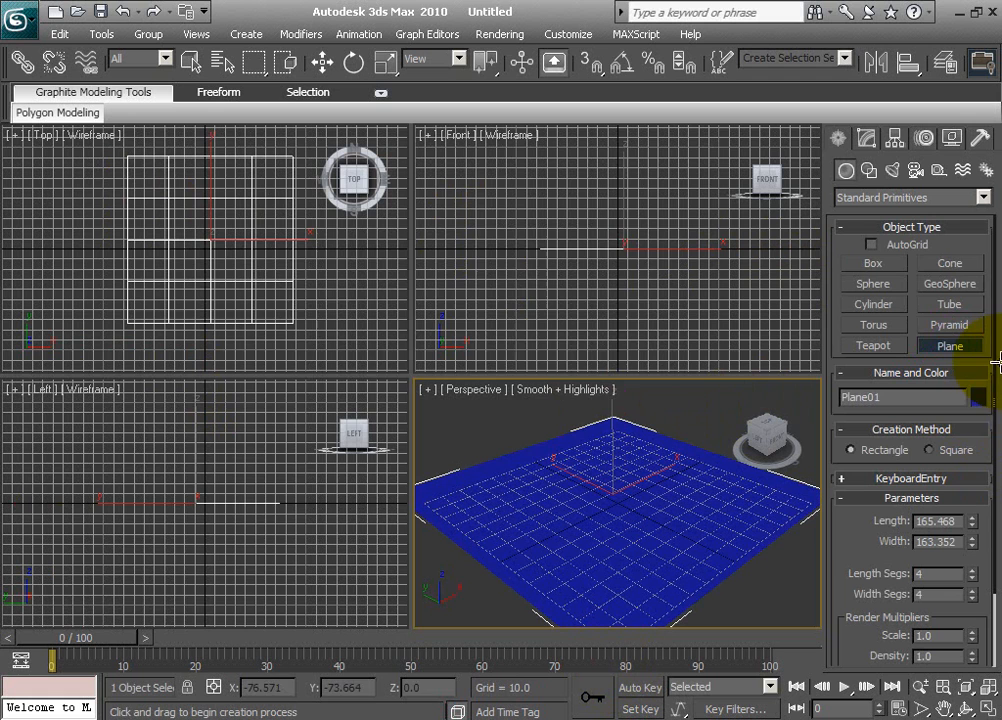
{"action": "left_click", "coordinate": [980, 397]}
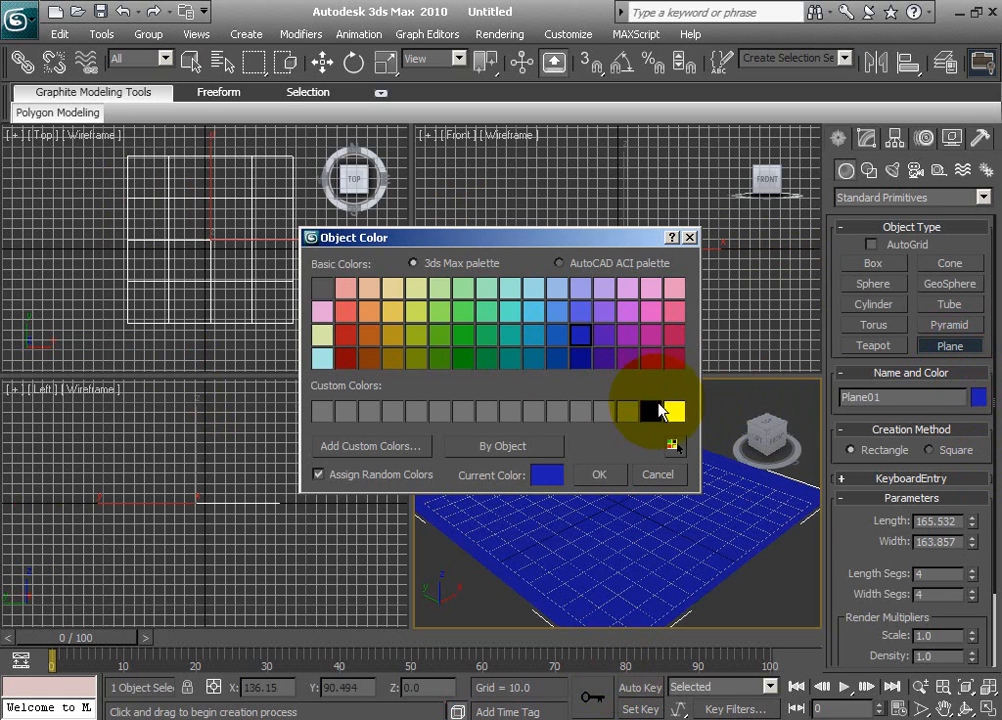
{"action": "left_click", "coordinate": [599, 474]}
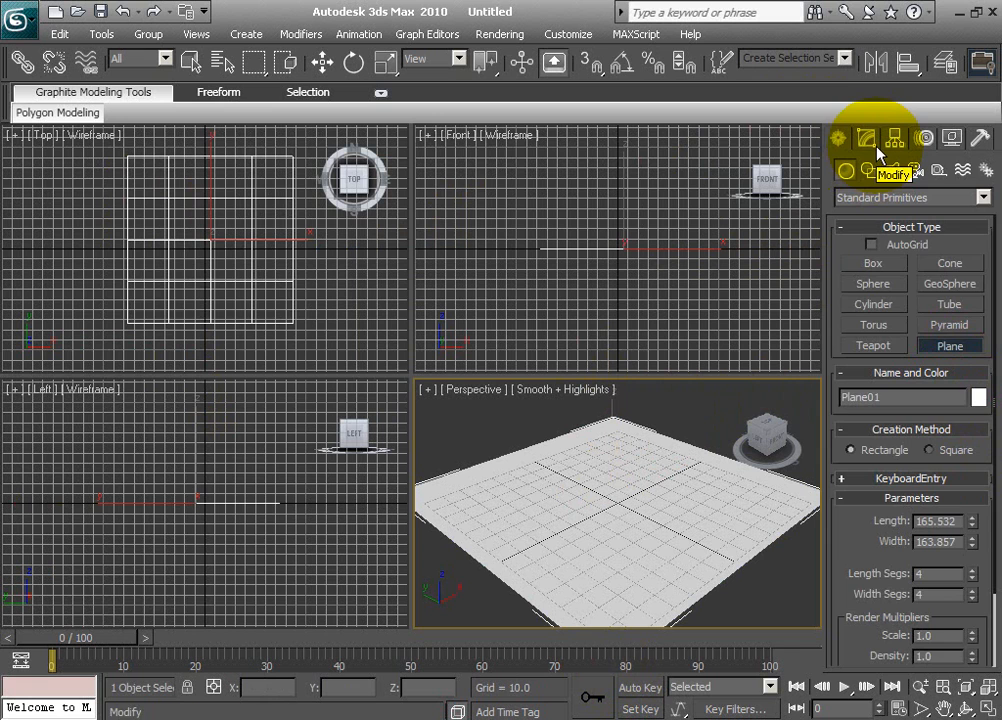
Open the plane's settings in the Modify panel.
{"action": "left_click", "coordinate": [835, 138]}
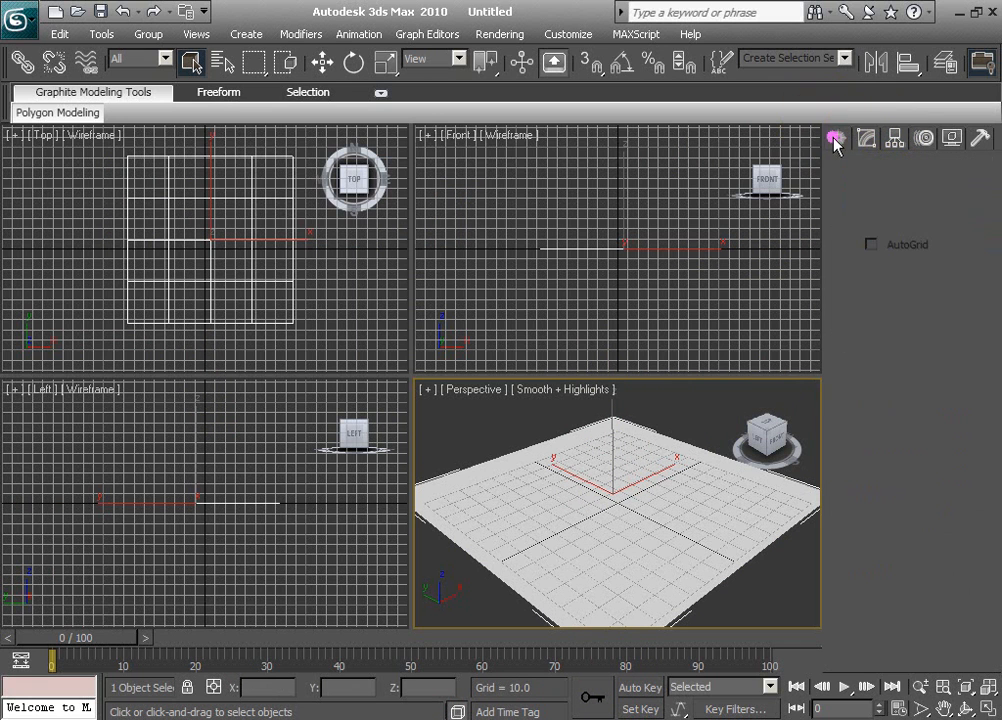
{"action": "left_click", "coordinate": [865, 138]}
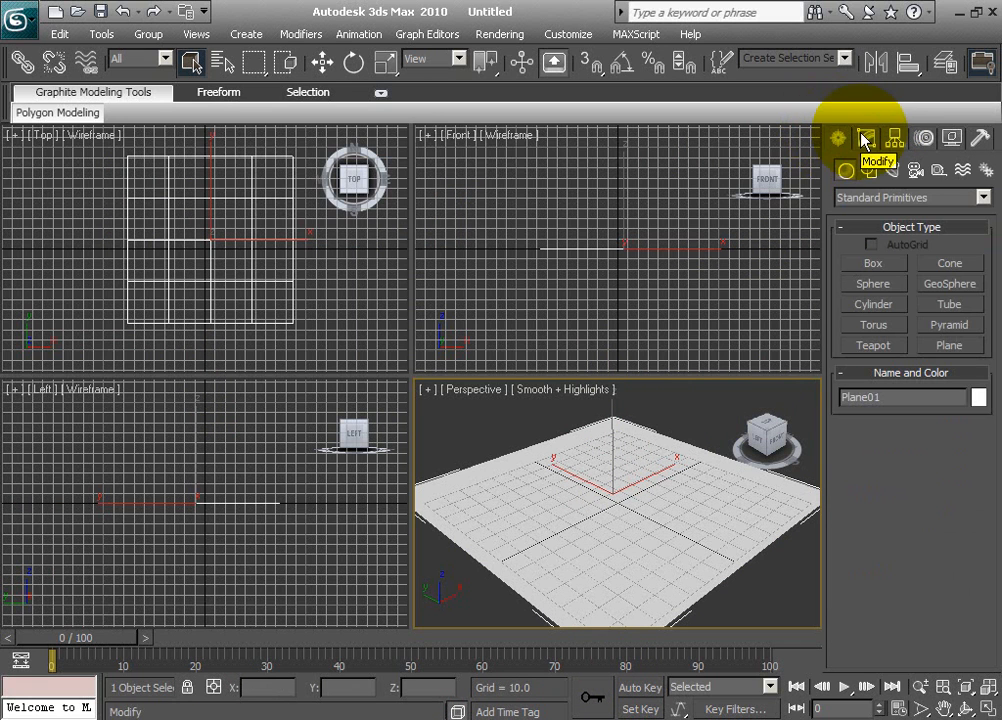
{"action": "left_click", "coordinate": [983, 192]}
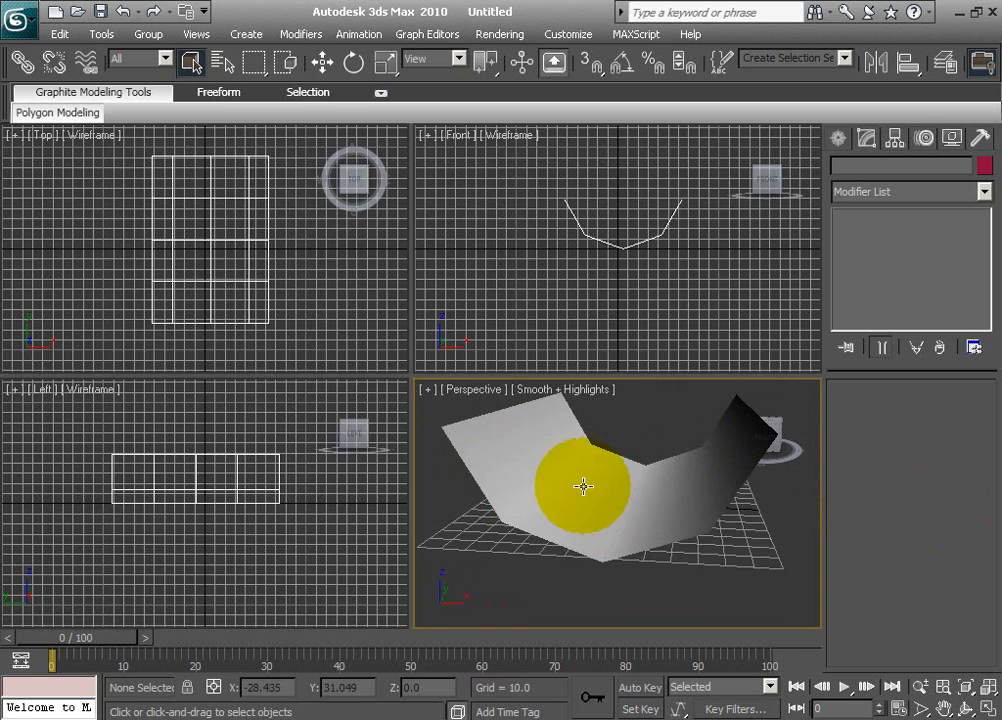
{"action": "left_click_drag", "start_coordinate": [583, 487], "coordinate": [570, 490]}
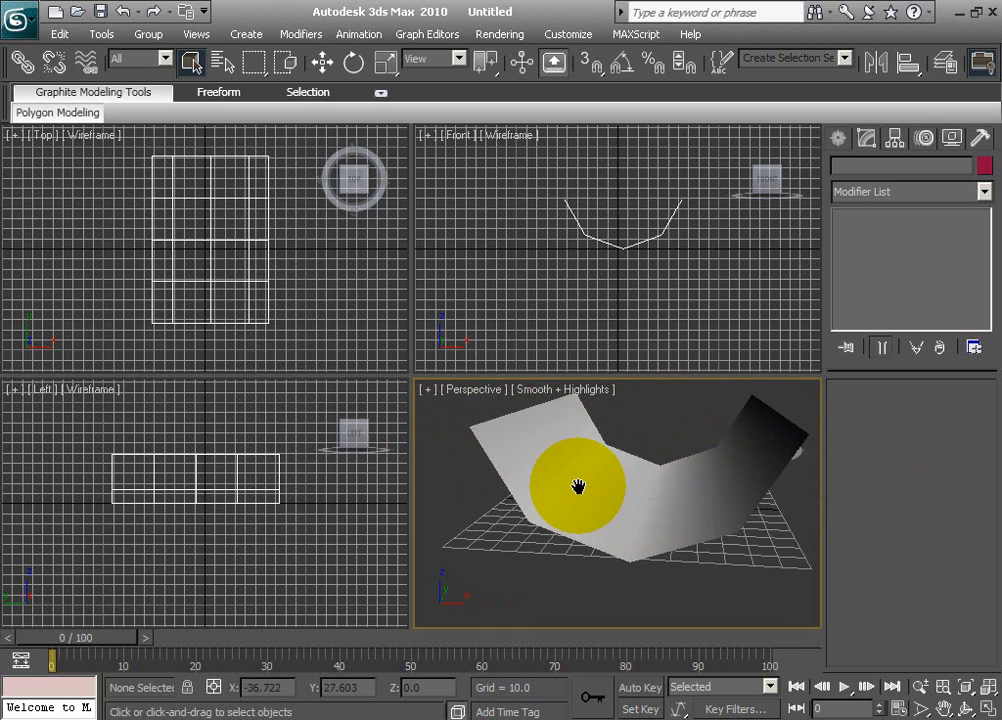
{"action": "left_click_drag", "start_coordinate": [578, 487], "coordinate": [685, 507]}
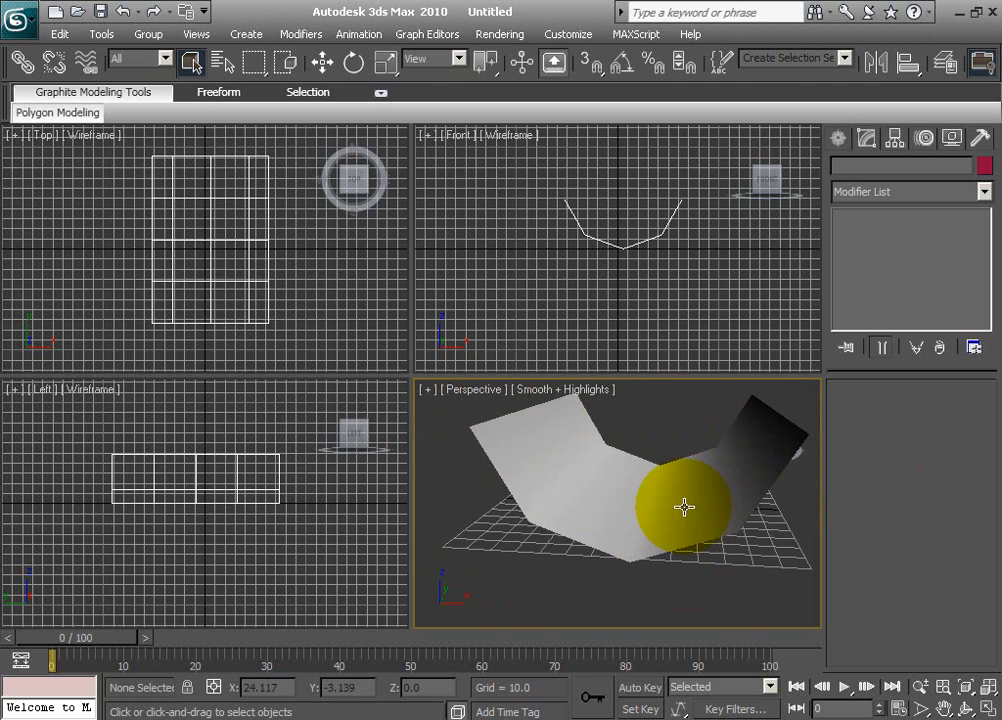
{"action": "left_click_drag", "start_coordinate": [685, 505], "coordinate": [635, 505]}
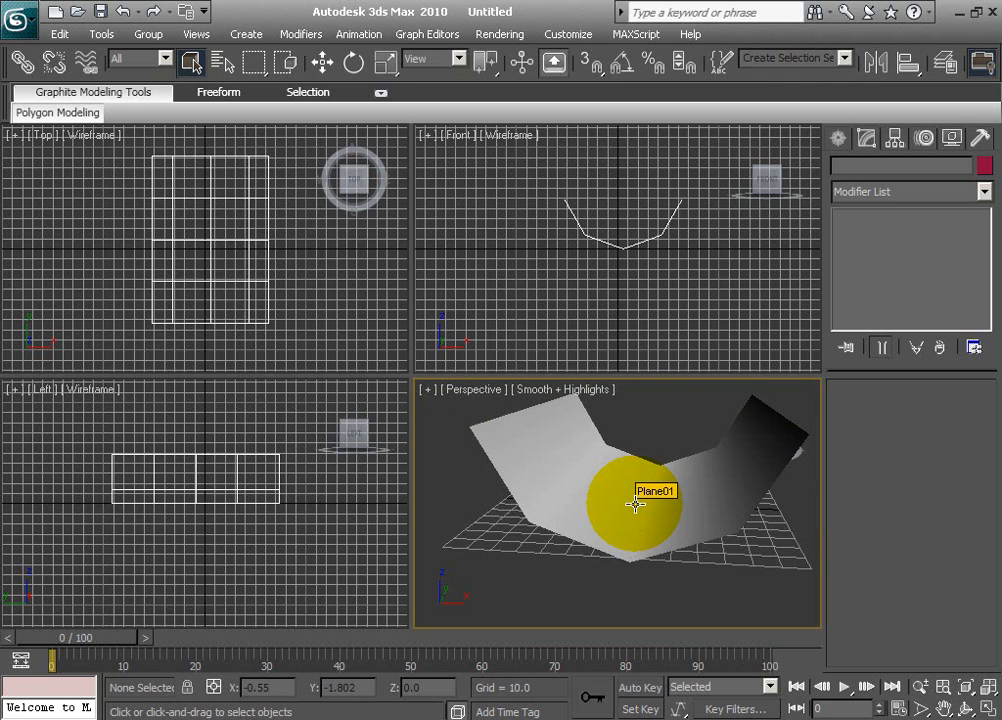
{"action": "left_click_drag", "start_coordinate": [635, 505], "coordinate": [745, 490]}
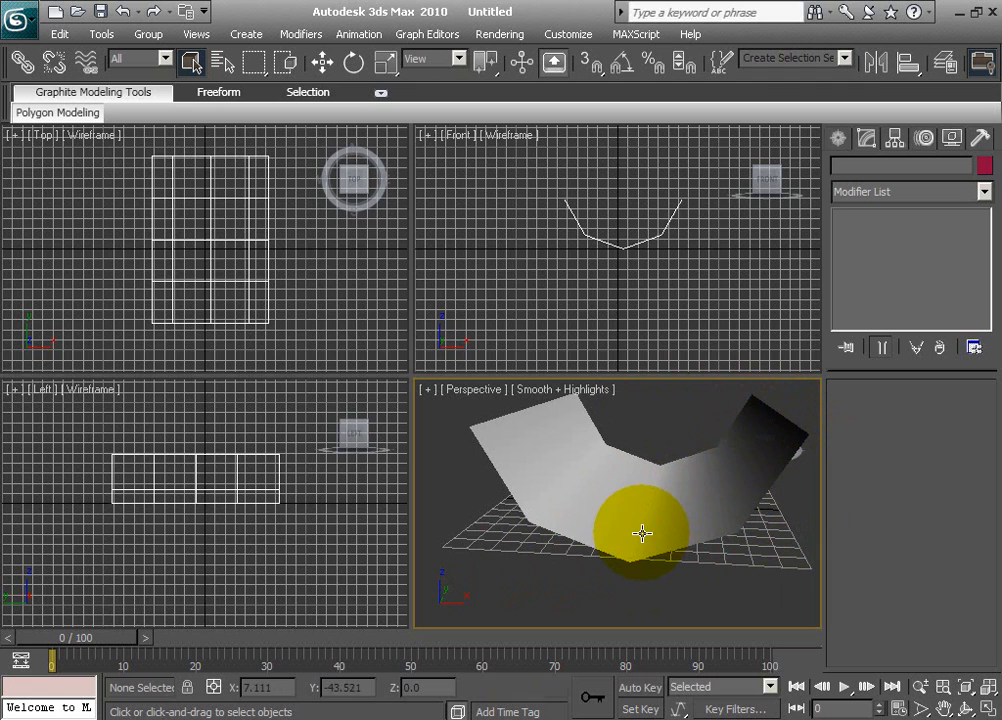
{"action": "mouse_move", "coordinate": [641, 533]}
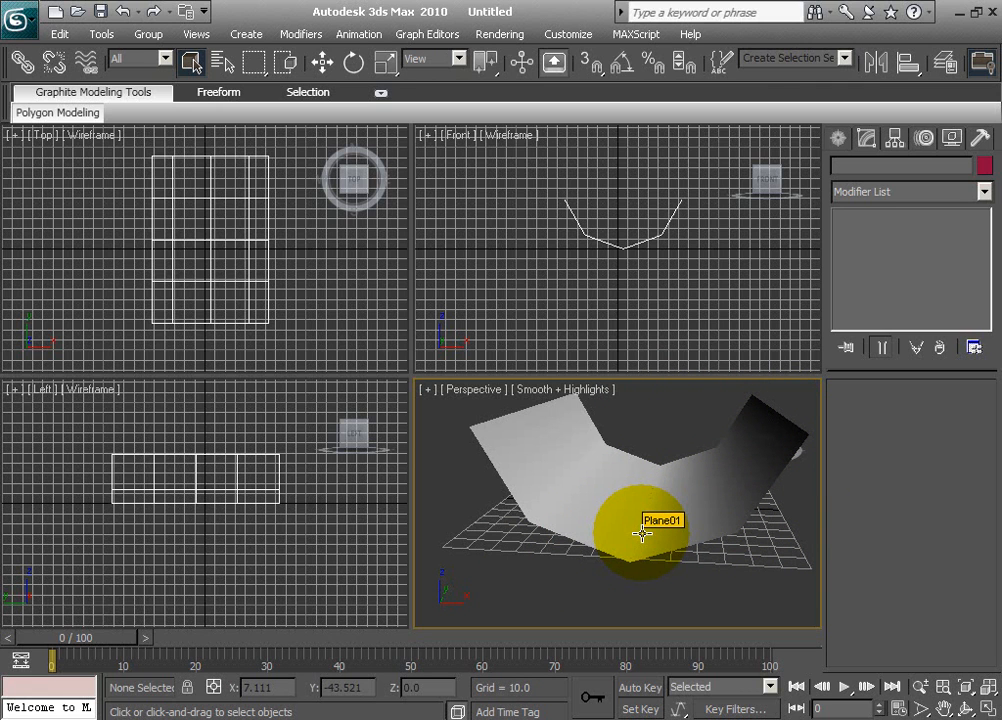
{"action": "left_click_drag", "start_coordinate": [640, 530], "coordinate": [755, 435]}
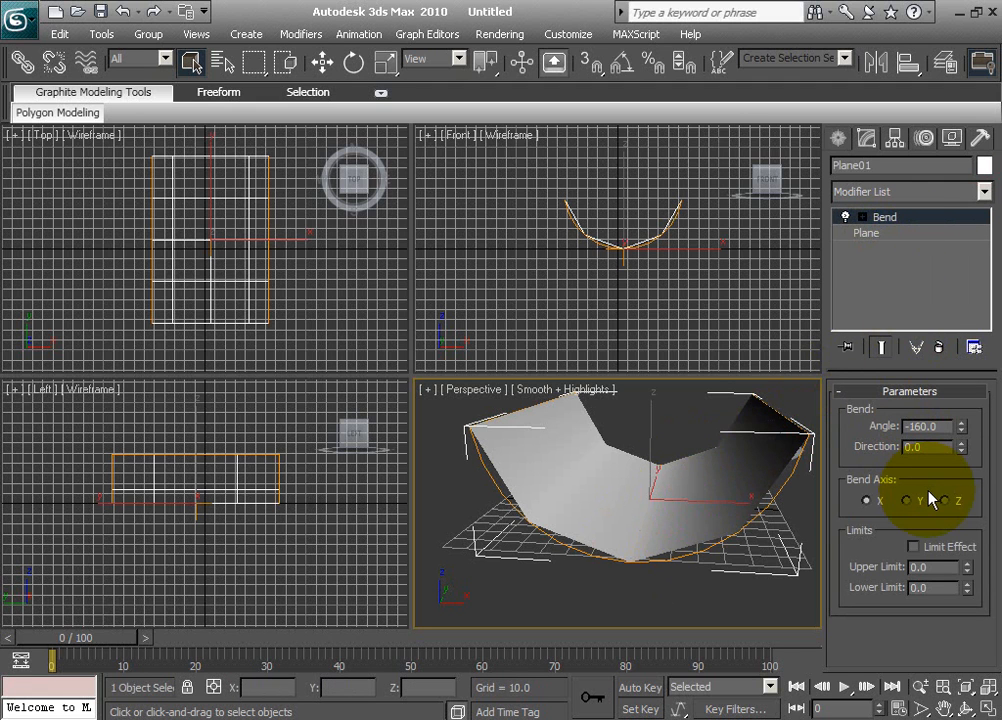
{"action": "mouse_move", "coordinate": [939, 523]}
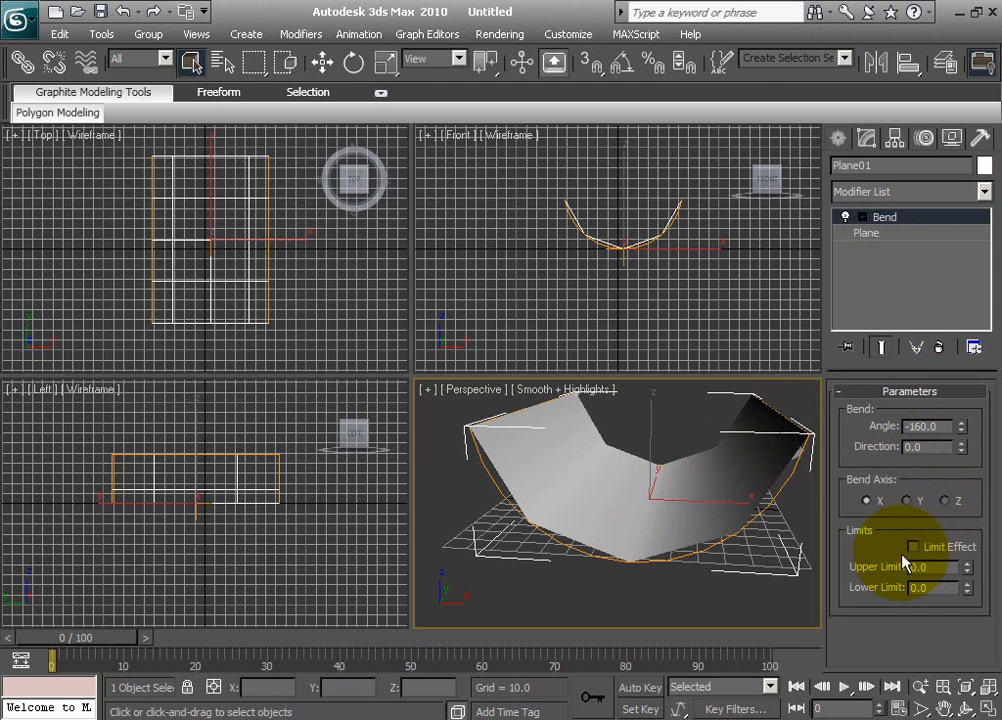
Enable the Bend's Limit Effect with Upper Limit about 163.16, then orbit the view.
{"action": "left_click", "coordinate": [912, 546]}
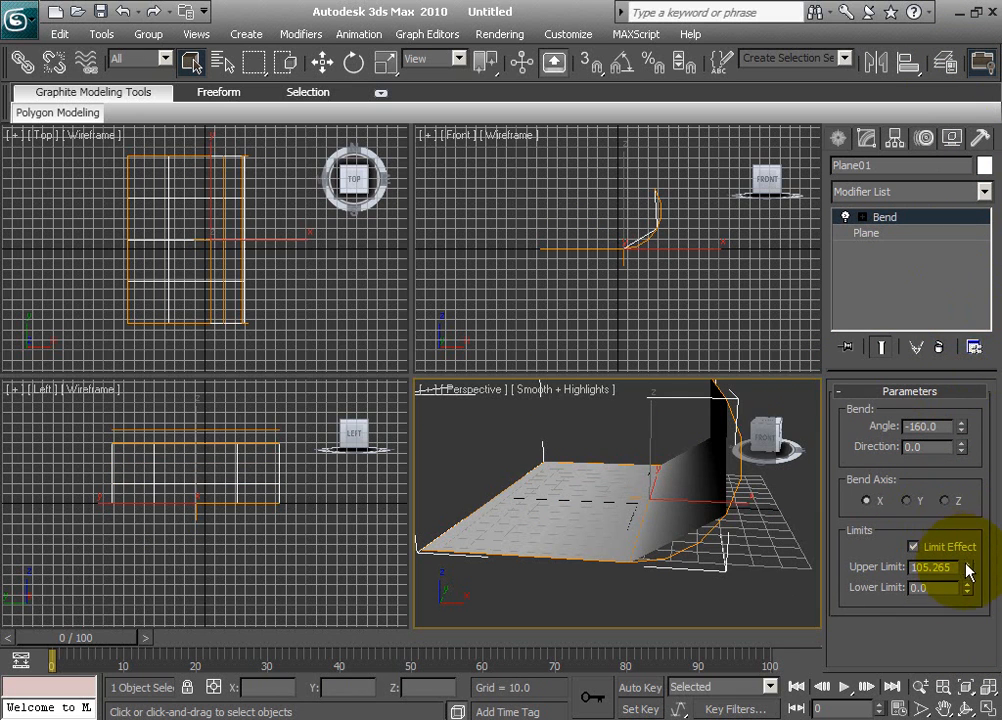
{"action": "left_click_drag", "start_coordinate": [966, 568], "coordinate": [966, 450]}
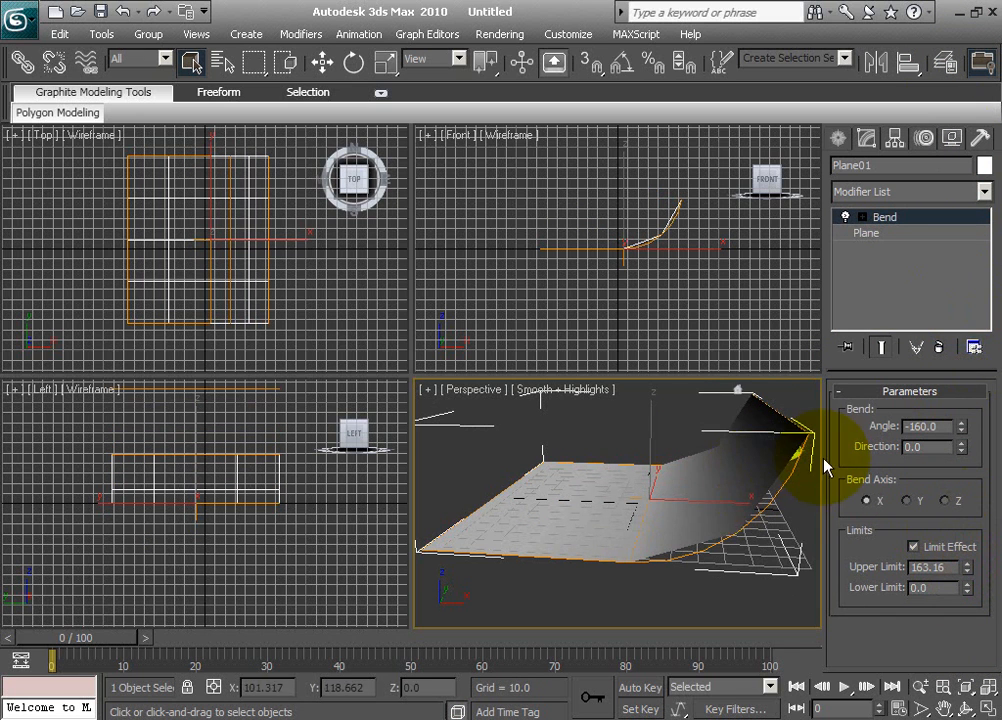
{"action": "mouse_move", "coordinate": [745, 480]}
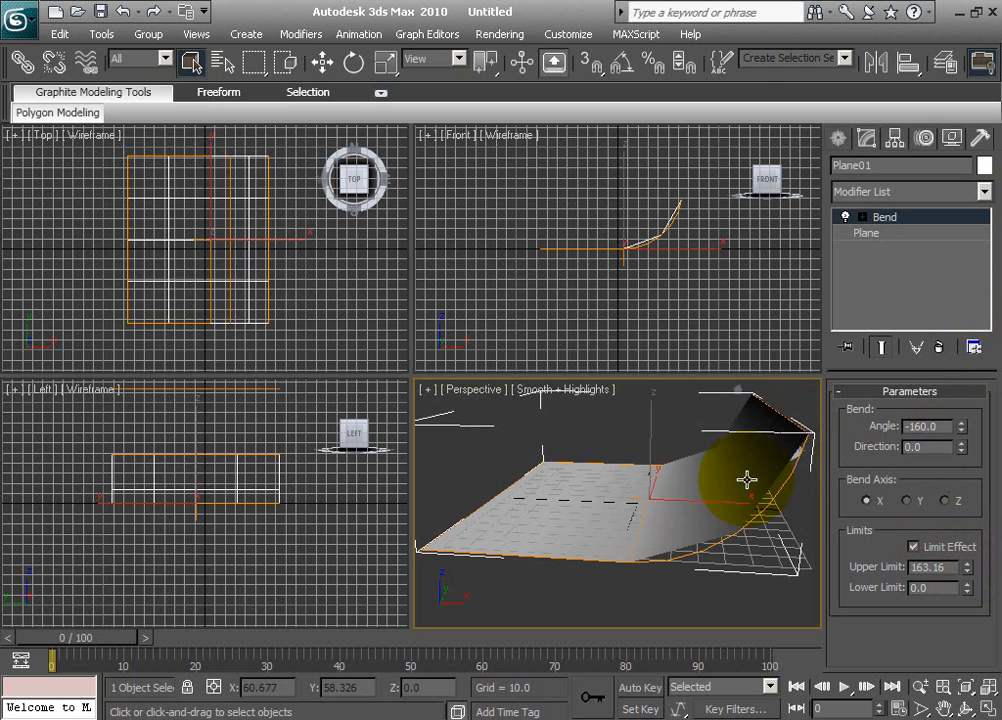
{"action": "left_click_drag", "start_coordinate": [745, 479], "coordinate": [607, 523]}
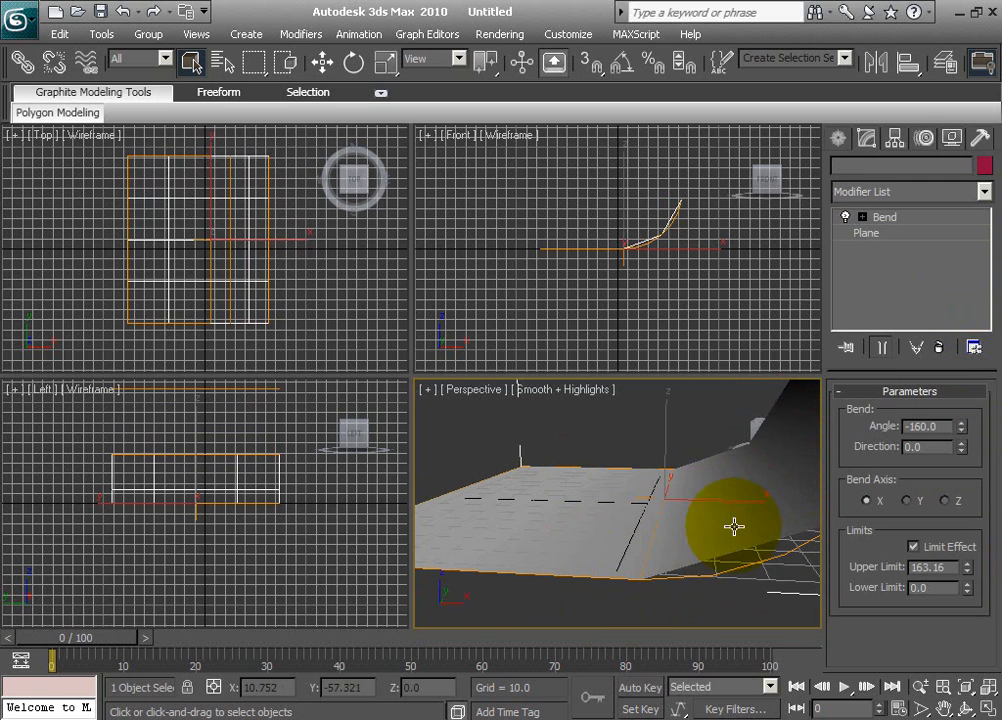
Raise the plane's Width Segs from 4 to 30 and orbit to inspect the curve.
{"action": "left_click", "coordinate": [883, 217]}
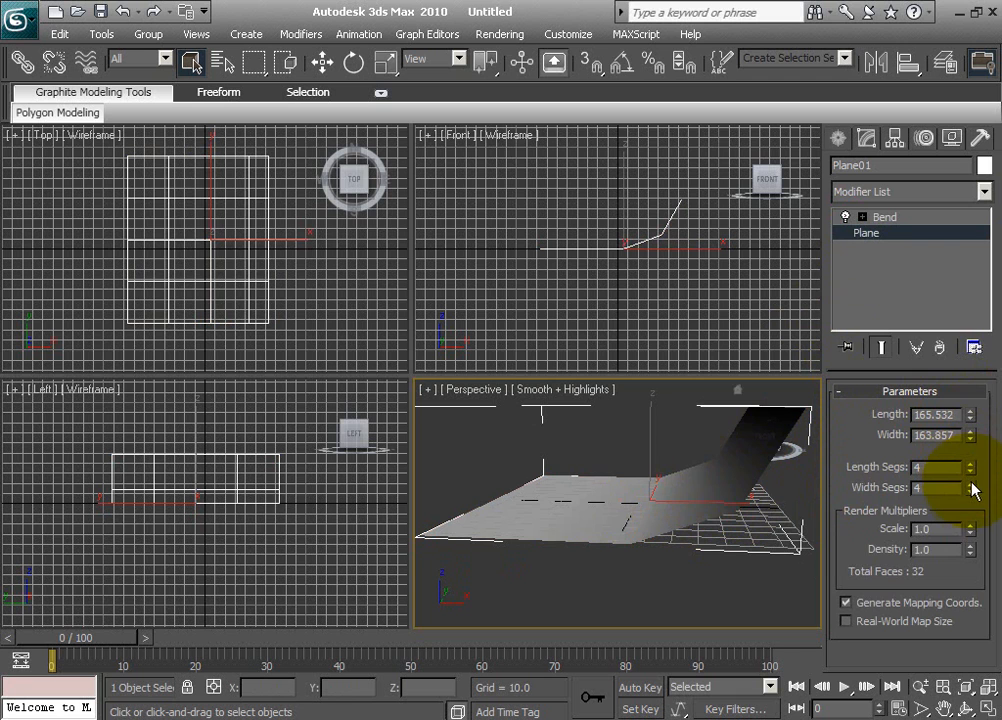
{"action": "left_click", "coordinate": [968, 484]}
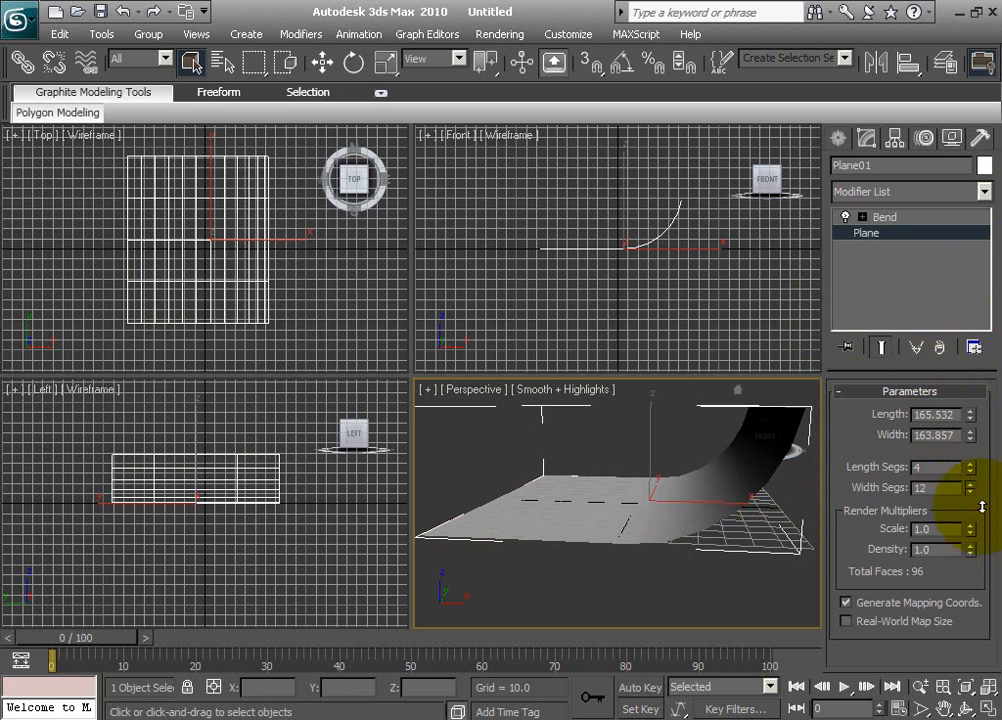
{"action": "left_click", "coordinate": [968, 491]}
{"action": "type", "text": "30"}
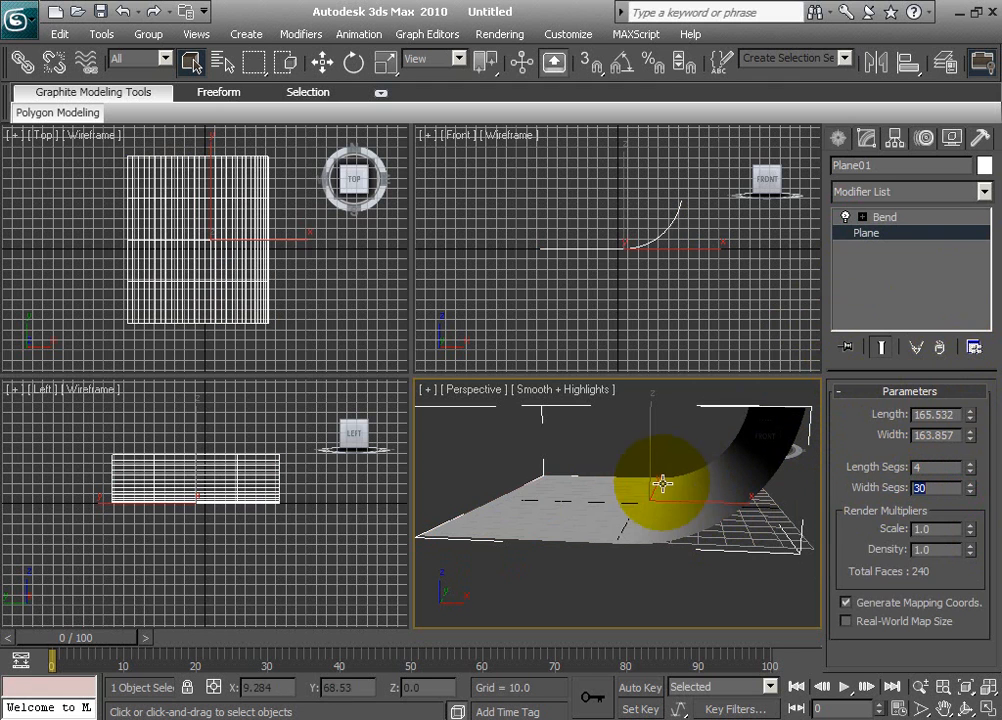
{"action": "left_click_drag", "start_coordinate": [662, 483], "coordinate": [545, 585]}
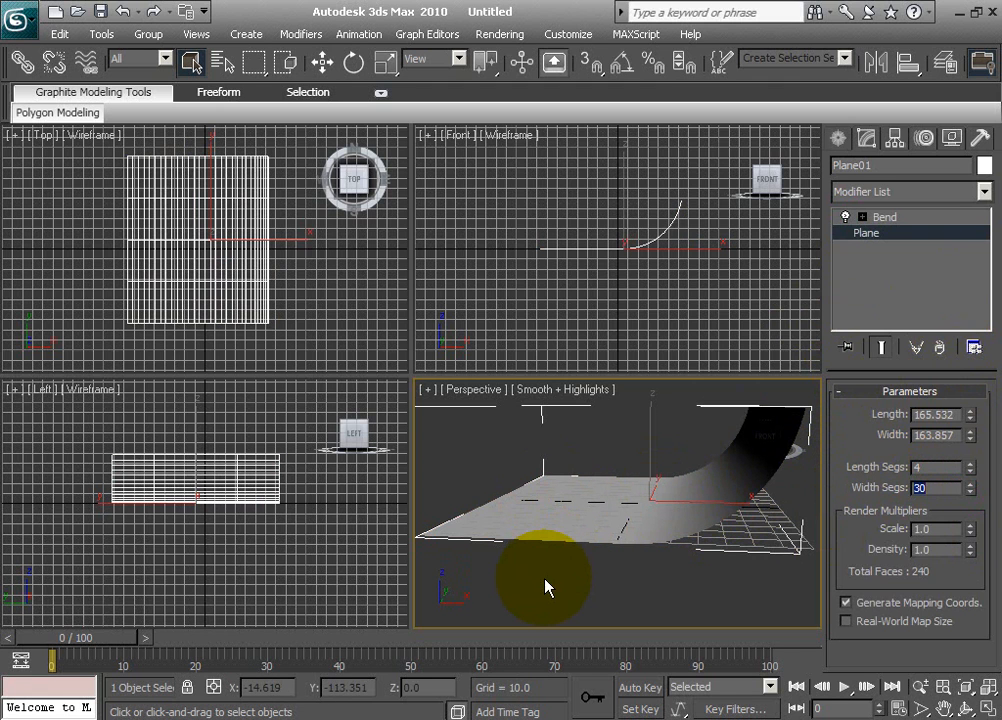
{"action": "left_click_drag", "start_coordinate": [547, 587], "coordinate": [565, 558]}
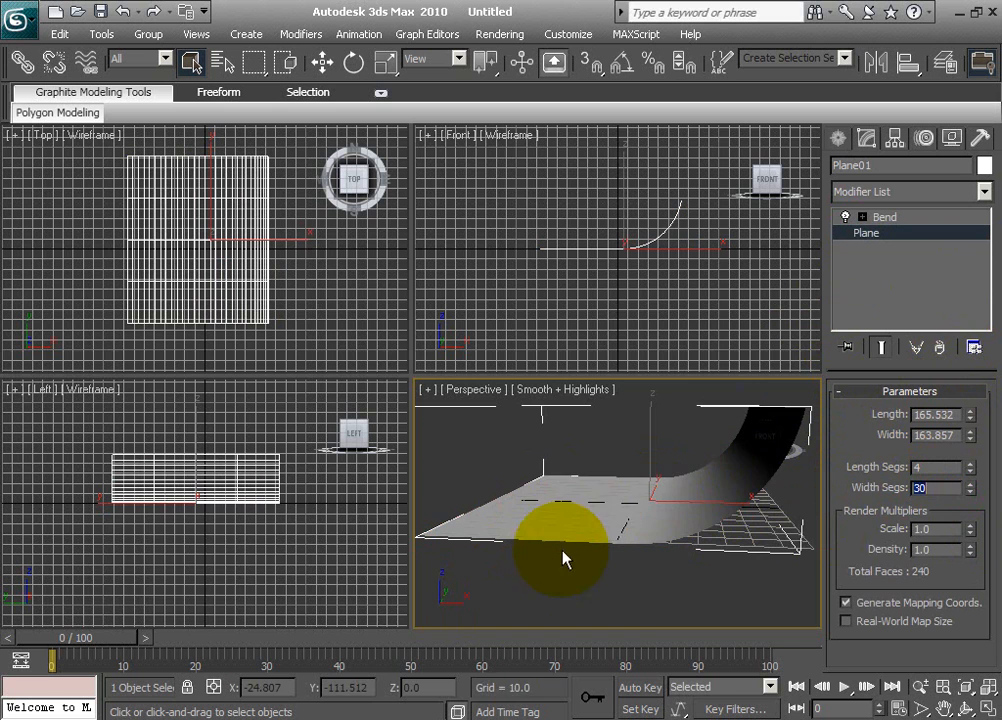
{"action": "left_click_drag", "start_coordinate": [565, 558], "coordinate": [725, 512]}
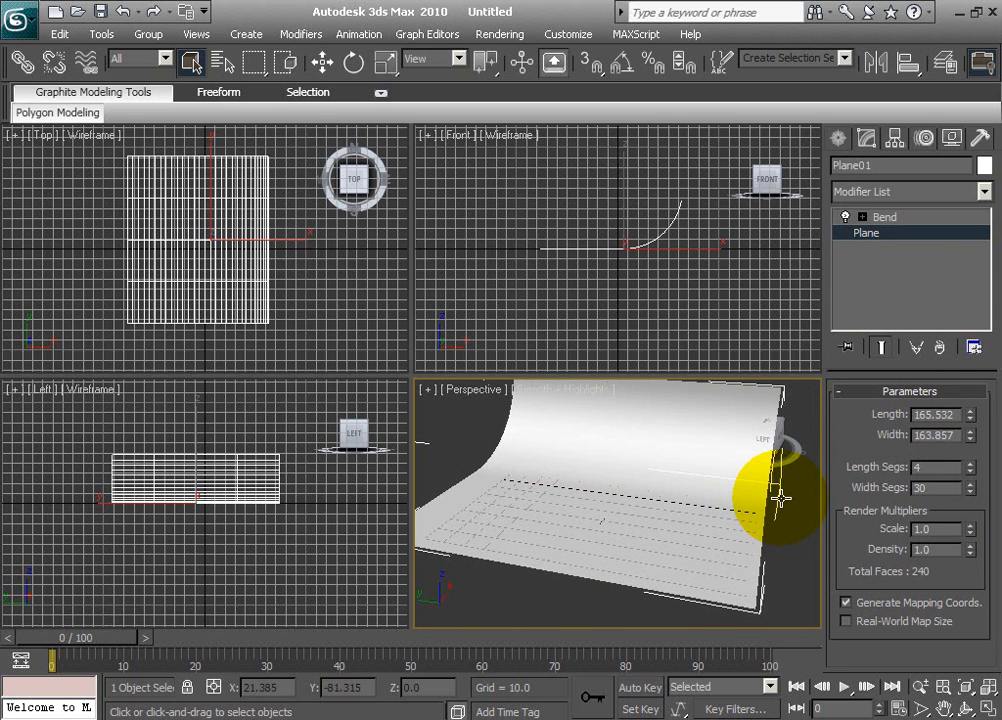
{"action": "left_click_drag", "start_coordinate": [775, 495], "coordinate": [665, 520]}
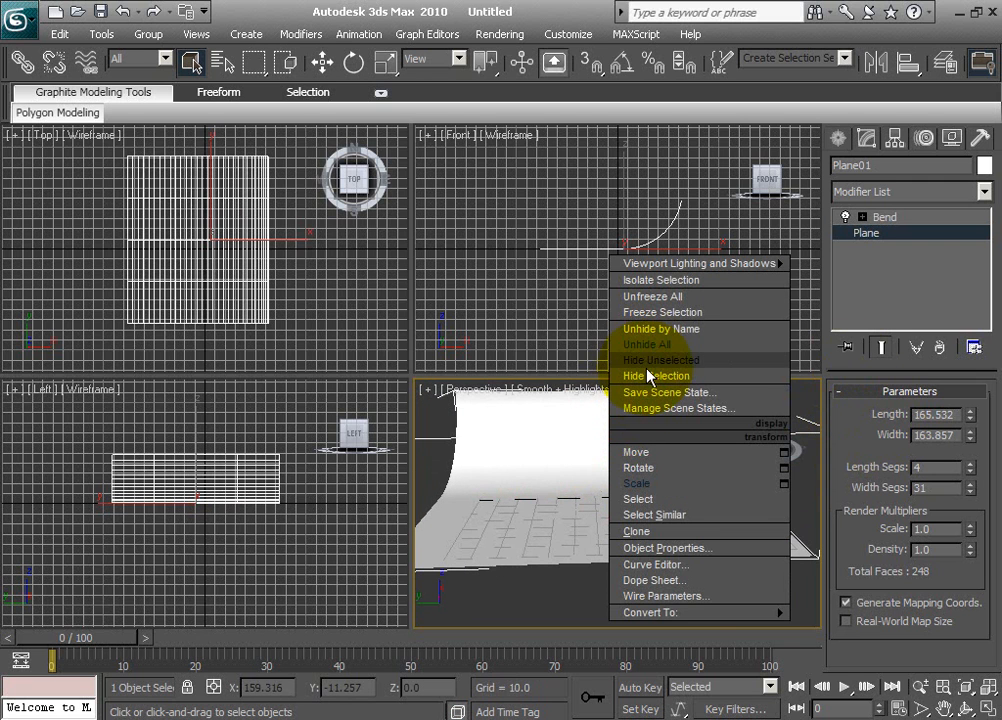
Hide the curved backdrop plane with Hide Selection from the quad menu.
{"action": "left_click", "coordinate": [655, 375]}
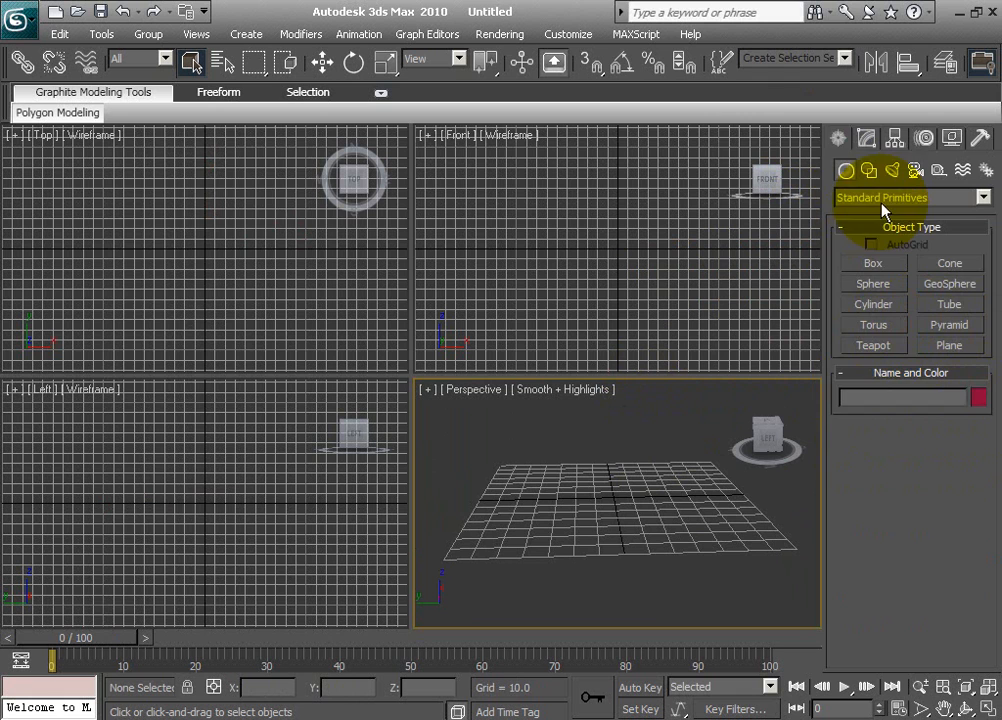
Create a Text spline reading 'Rissacher' at size 25 in the Top viewport.
{"action": "left_click", "coordinate": [910, 197]}
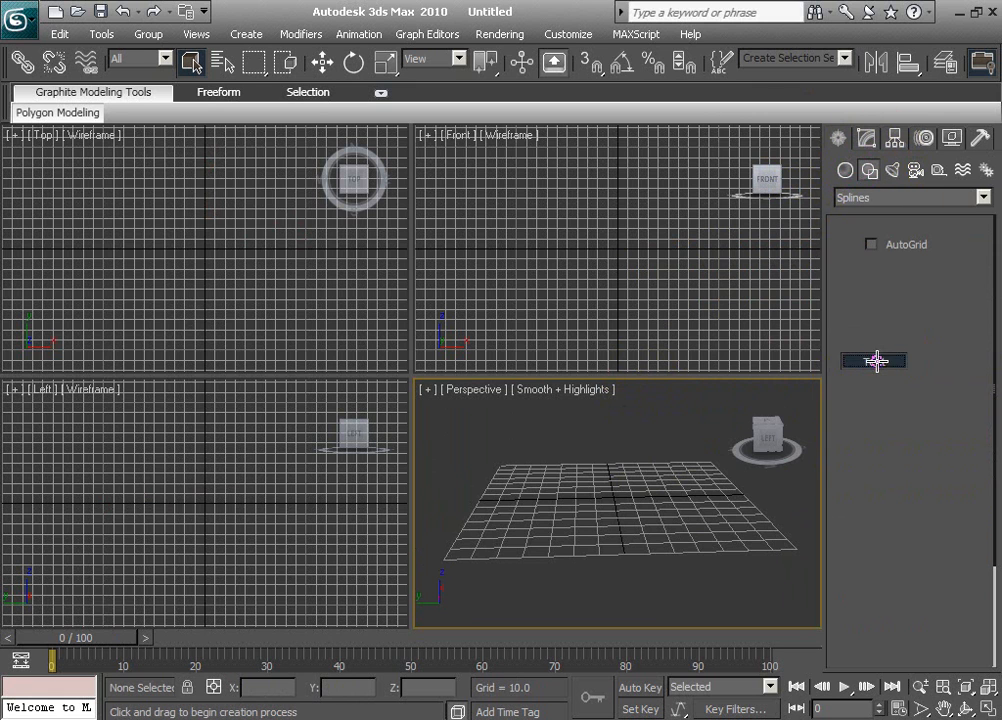
{"action": "left_click", "coordinate": [873, 360]}
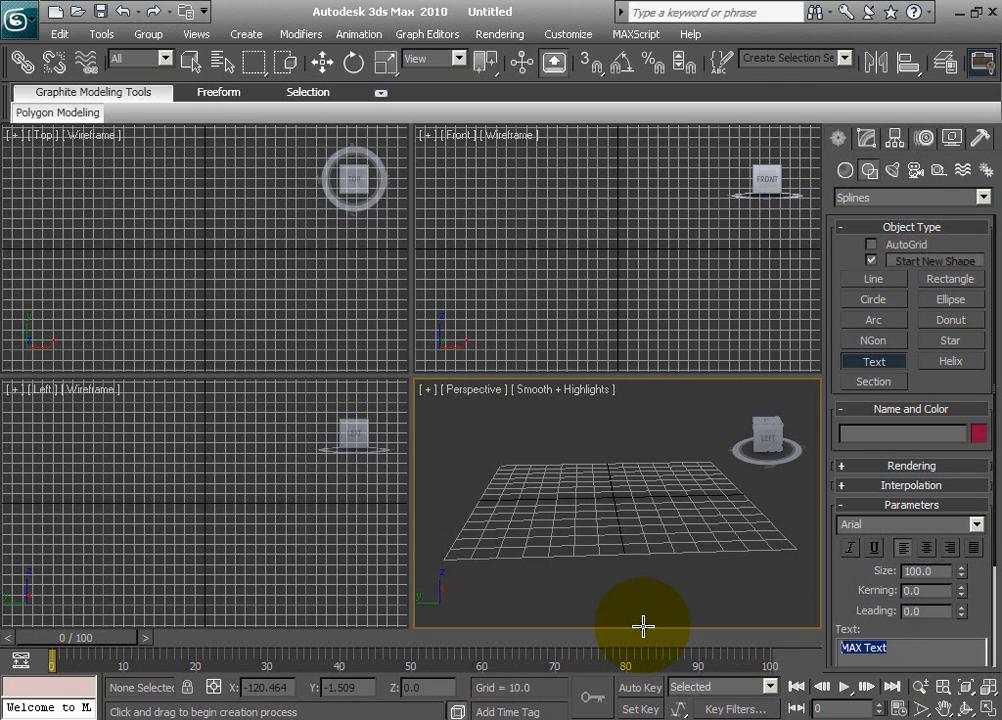
{"action": "type", "text": "Rissacher"}
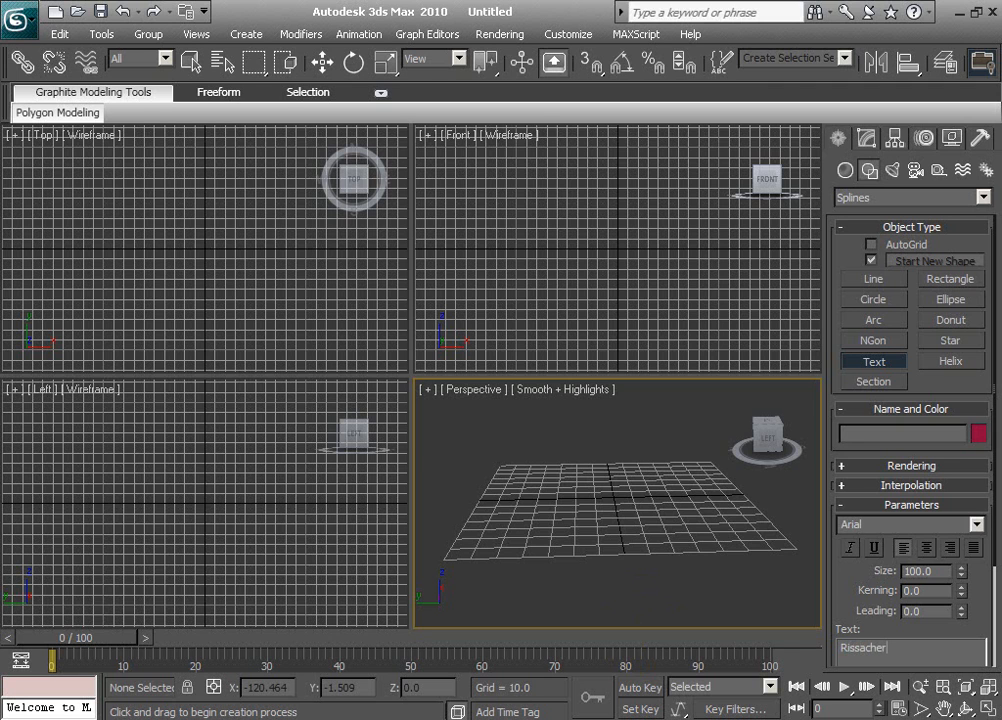
{"action": "left_click", "coordinate": [927, 570]}
{"action": "type", "text": "25"}
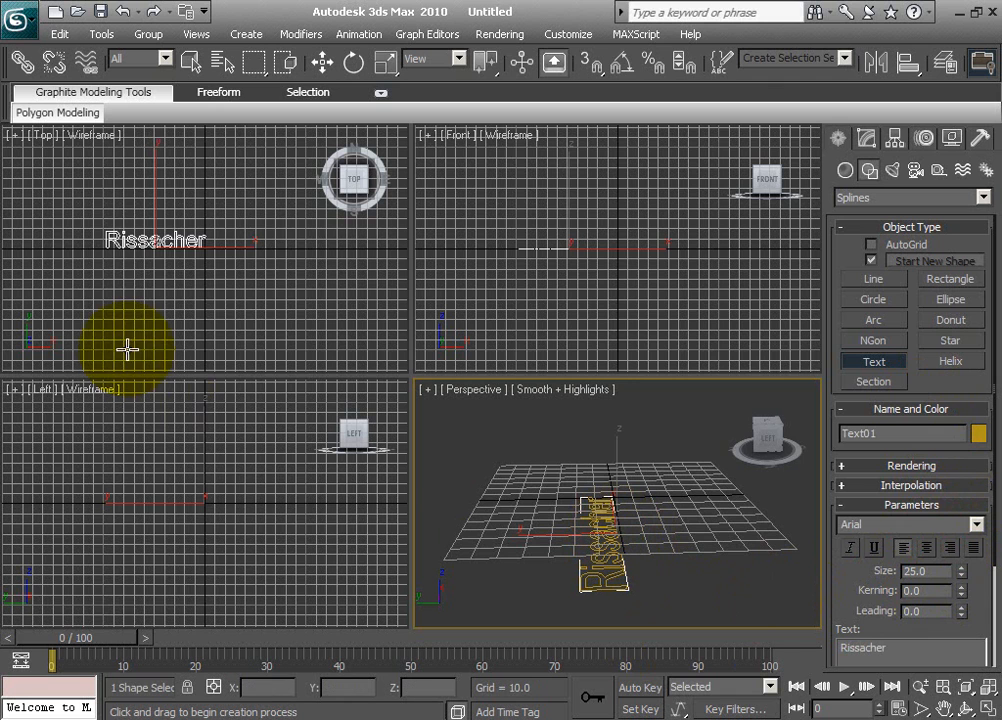
{"action": "mouse_move", "coordinate": [545, 557]}
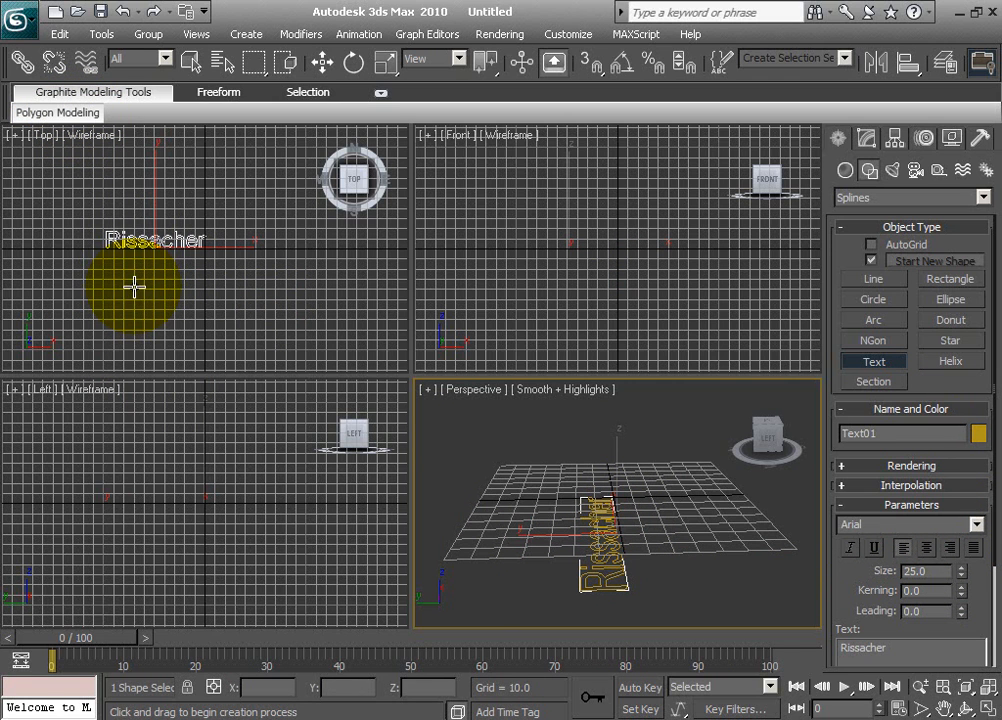
{"action": "mouse_move", "coordinate": [648, 560]}
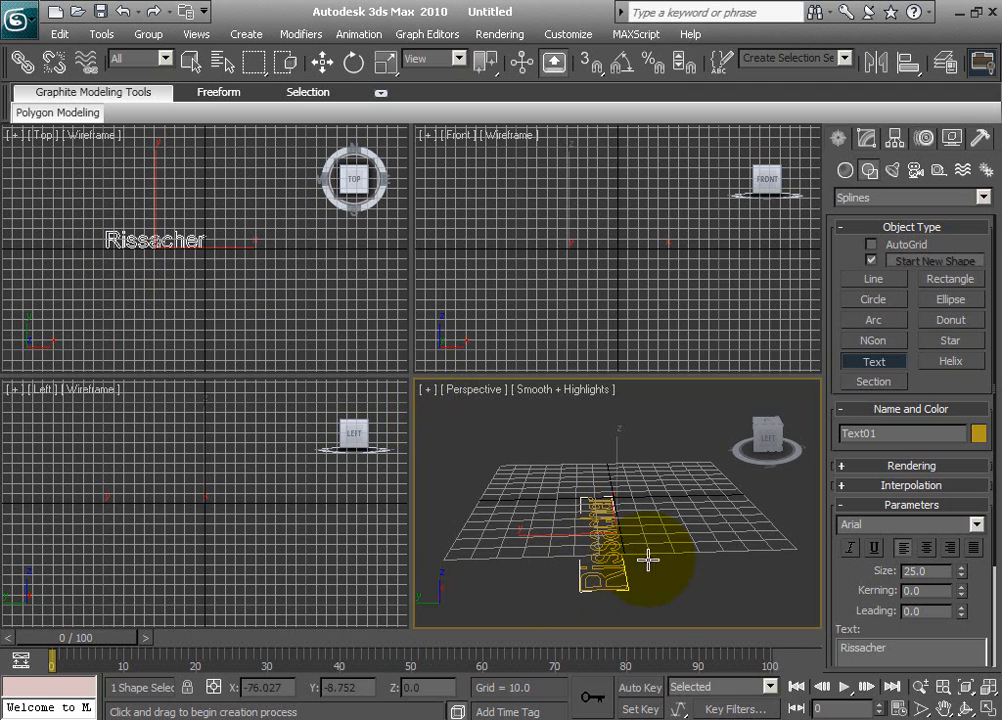
{"action": "mouse_move", "coordinate": [632, 62]}
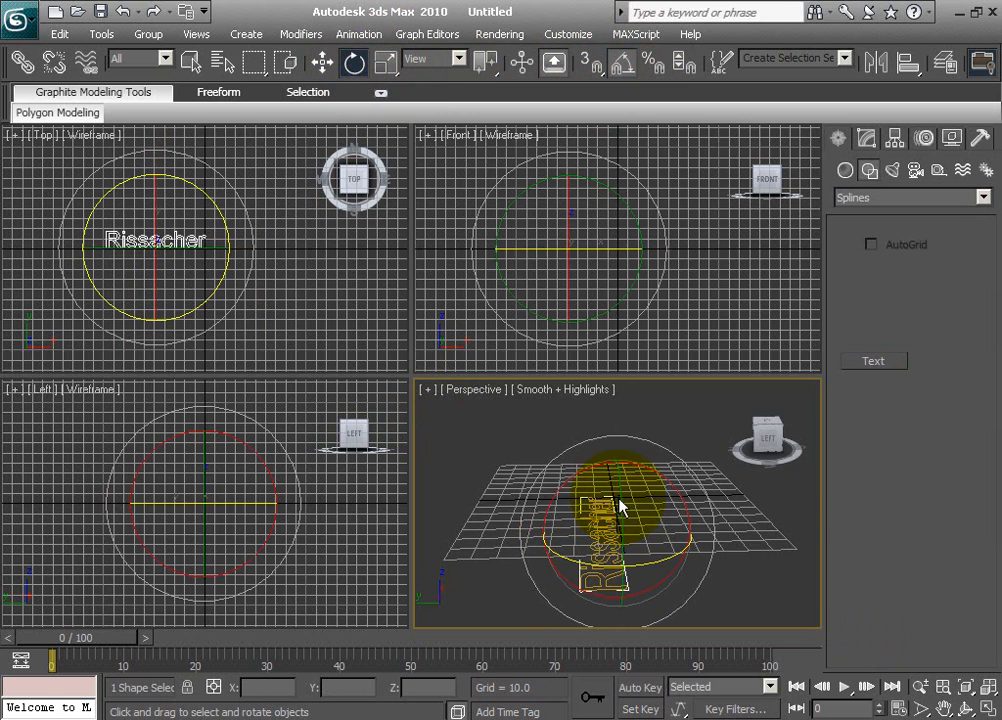
Rotate Text01 -90° on Y, then around X until it lies flat facing the camera.
{"action": "left_click_drag", "start_coordinate": [620, 505], "coordinate": [623, 540]}
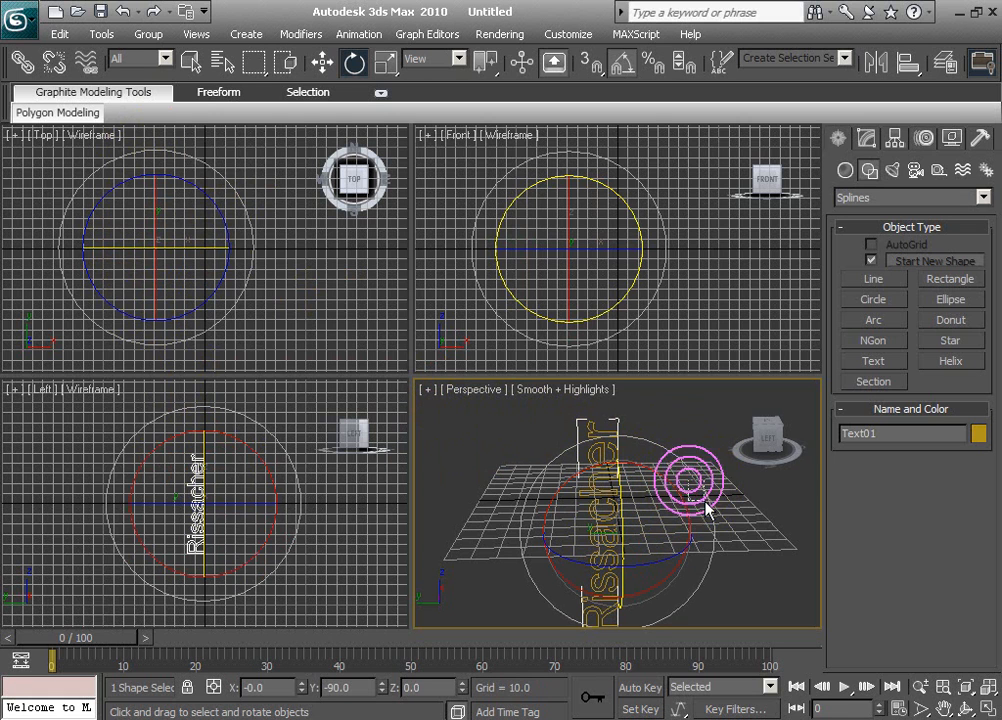
{"action": "left_click", "coordinate": [643, 547]}
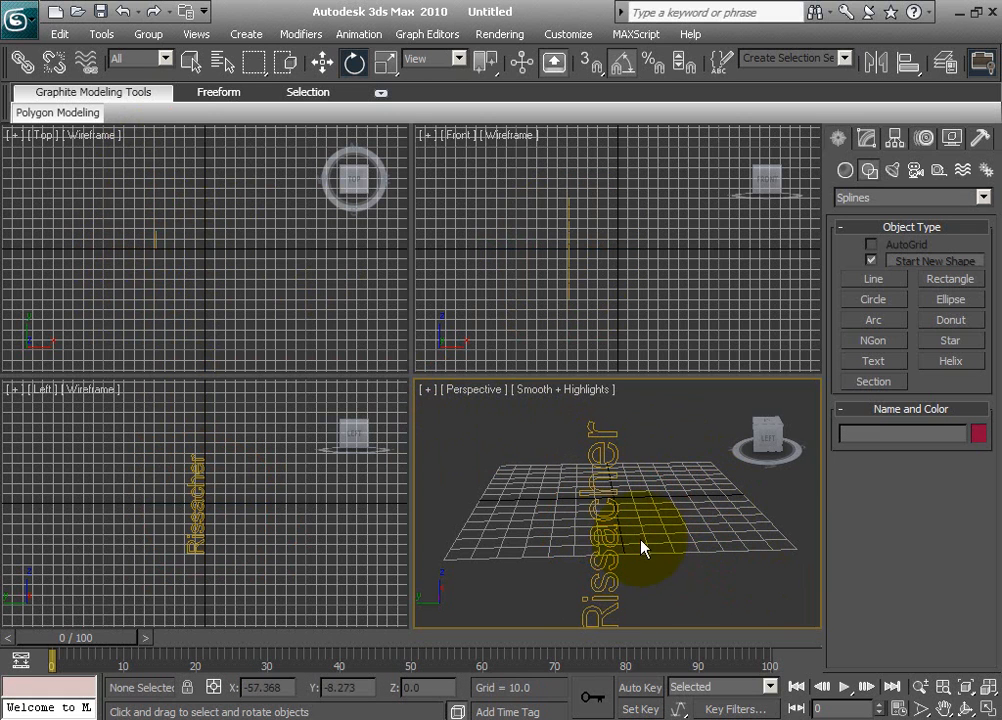
{"action": "left_click", "coordinate": [615, 533]}
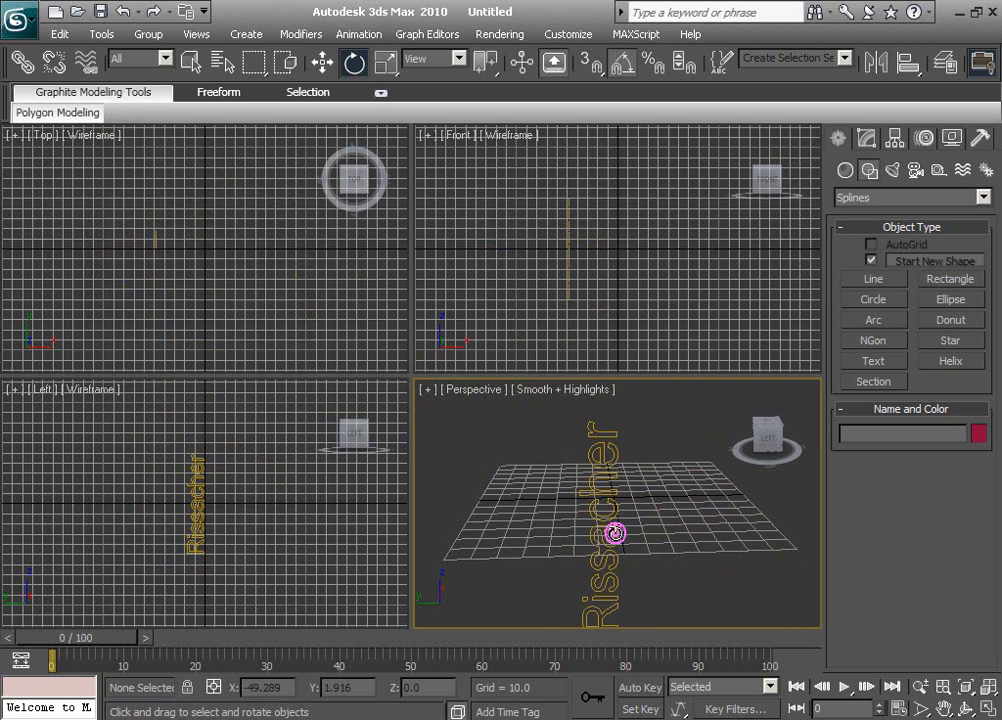
{"action": "left_click_drag", "start_coordinate": [615, 533], "coordinate": [690, 495]}
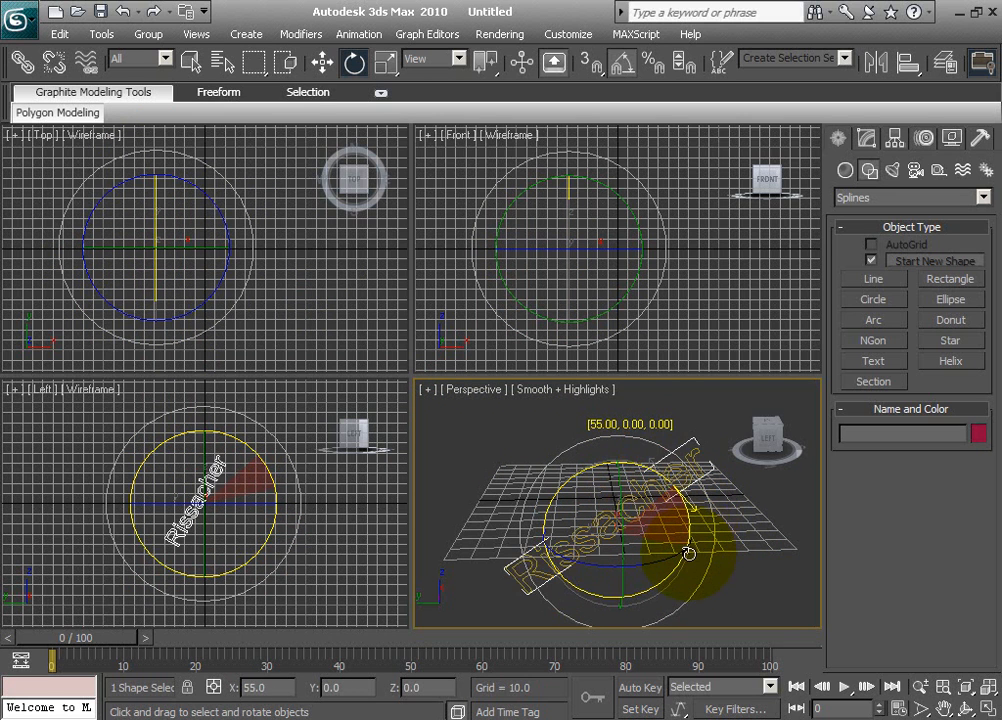
{"action": "left_click_drag", "start_coordinate": [690, 553], "coordinate": [681, 595]}
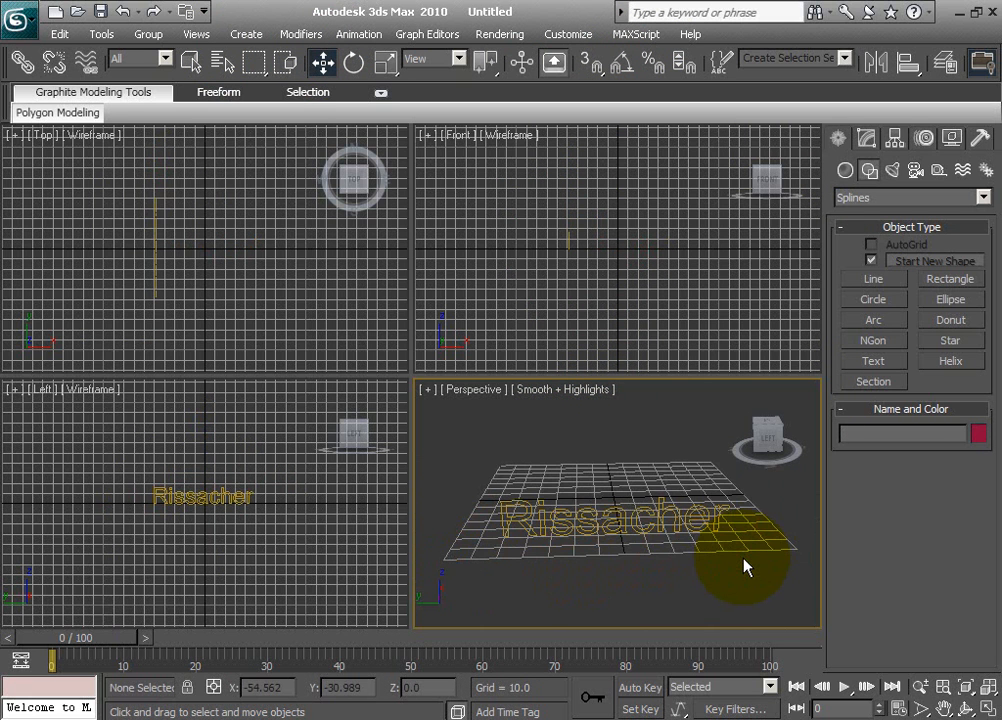
Pan the Perspective view slightly to frame the Rissacher text.
{"action": "left_click_drag", "start_coordinate": [745, 565], "coordinate": [730, 567]}
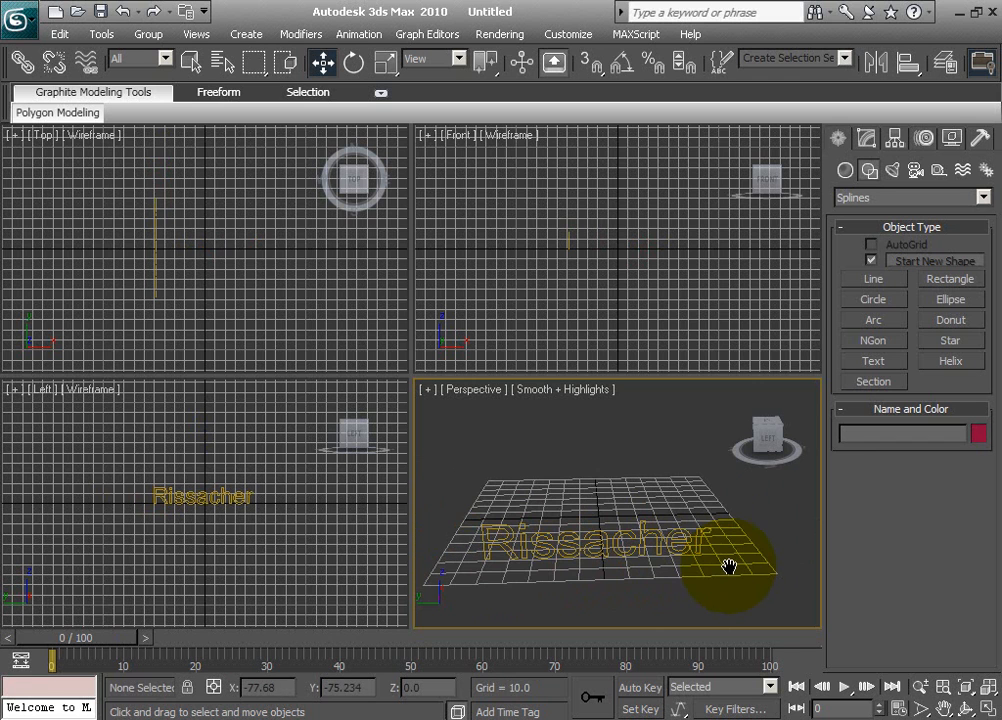
{"action": "left_click_drag", "start_coordinate": [730, 567], "coordinate": [726, 557]}
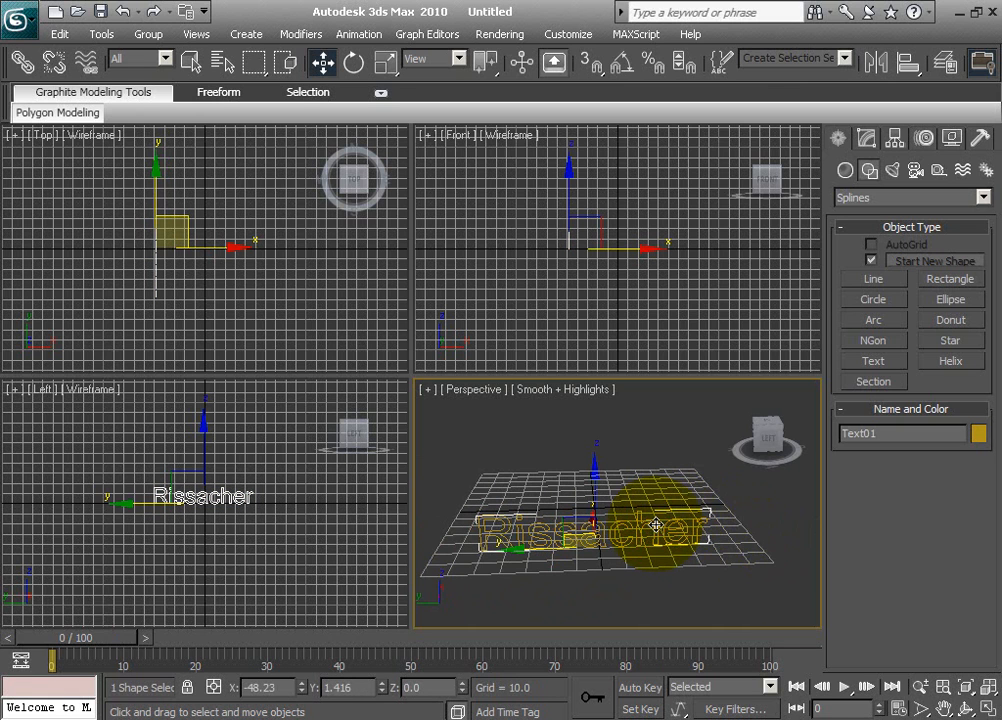
{"action": "mouse_move", "coordinate": [894, 138]}
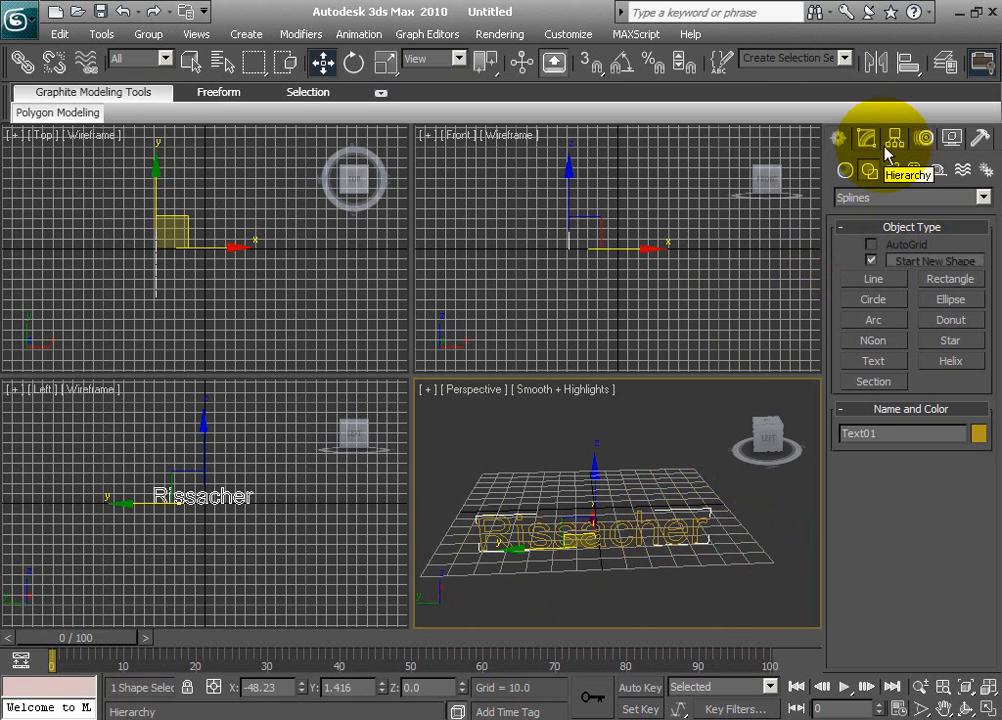
{"action": "mouse_move", "coordinate": [866, 138]}
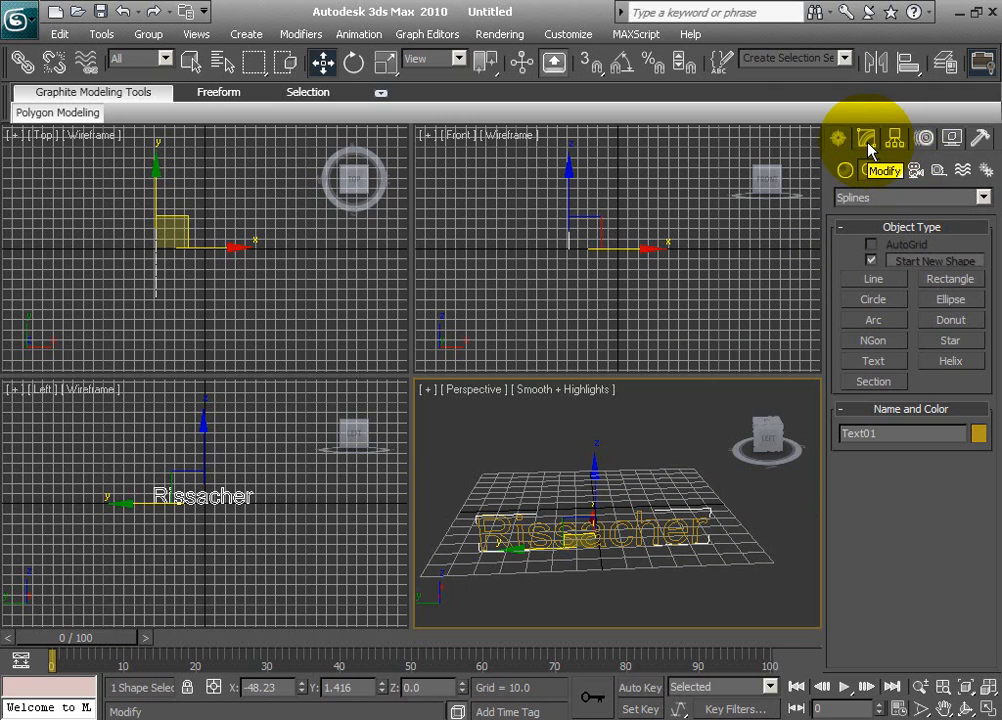
Add a Bevel modifier to Text01 and set its Level 1 Height to 5.0.
{"action": "left_click", "coordinate": [866, 138]}
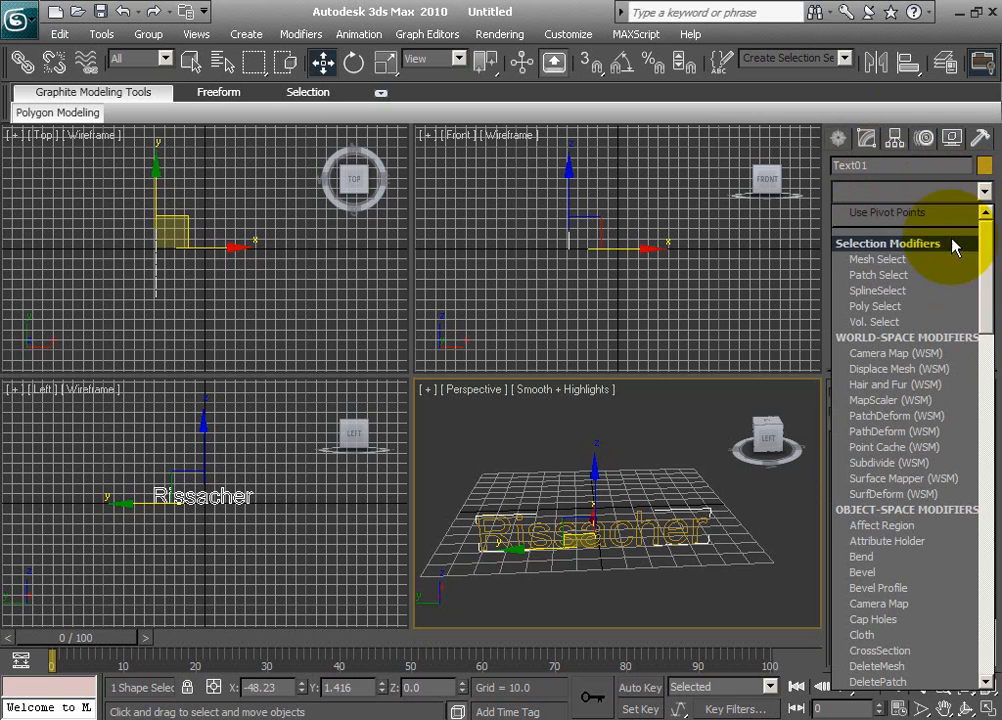
{"action": "left_click", "coordinate": [860, 572]}
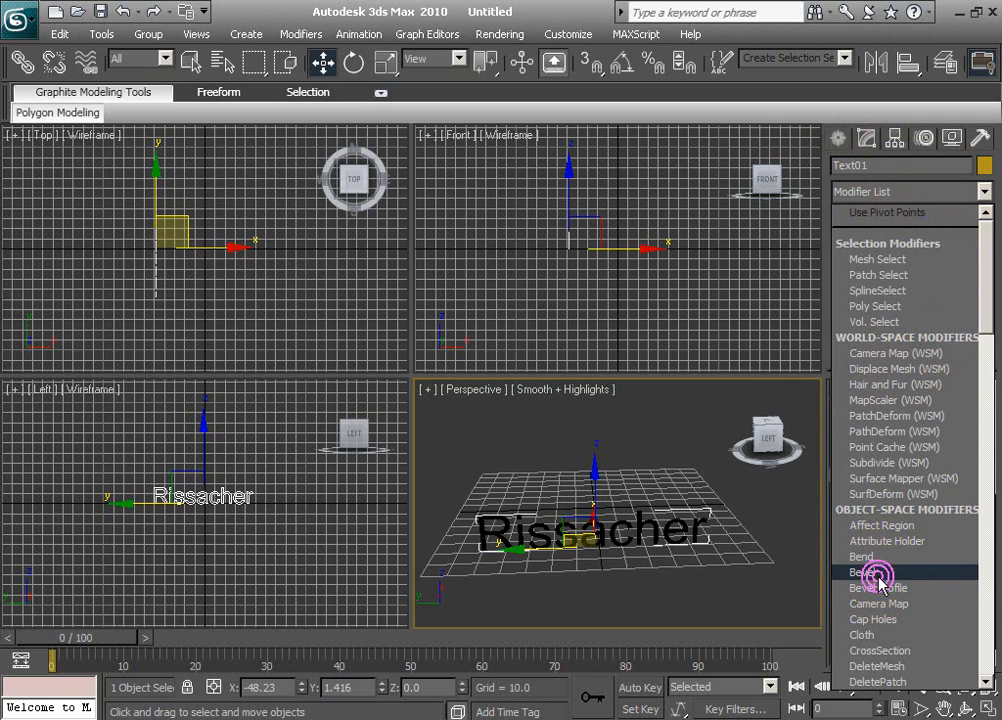
{"action": "left_click", "coordinate": [867, 572]}
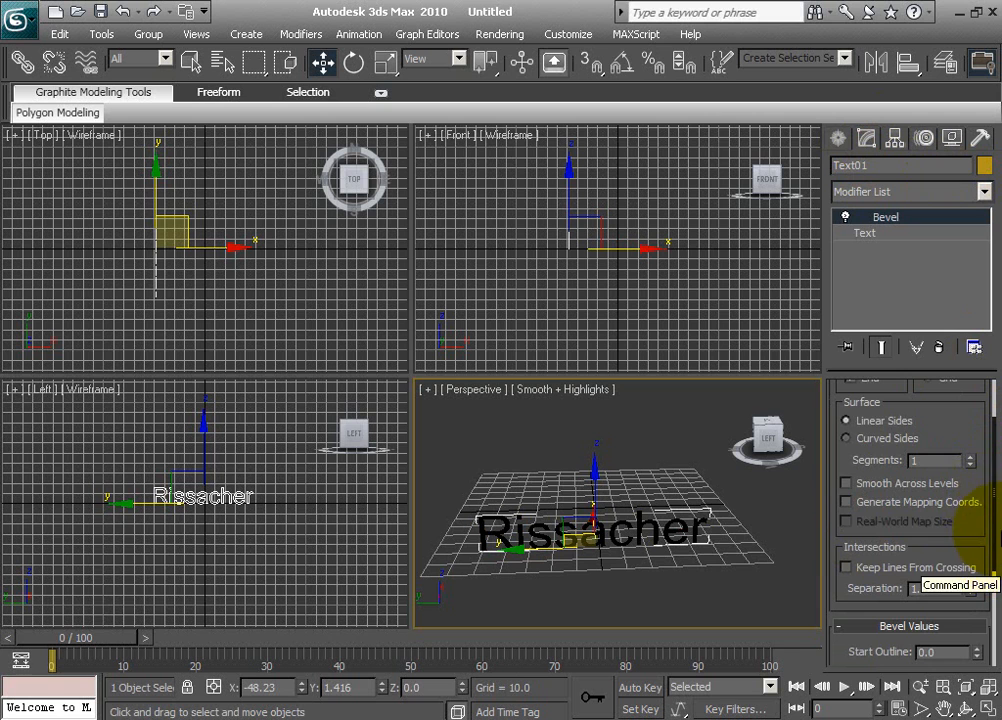
{"action": "scroll", "scroll_direction": "down", "scroll_amount": 3}
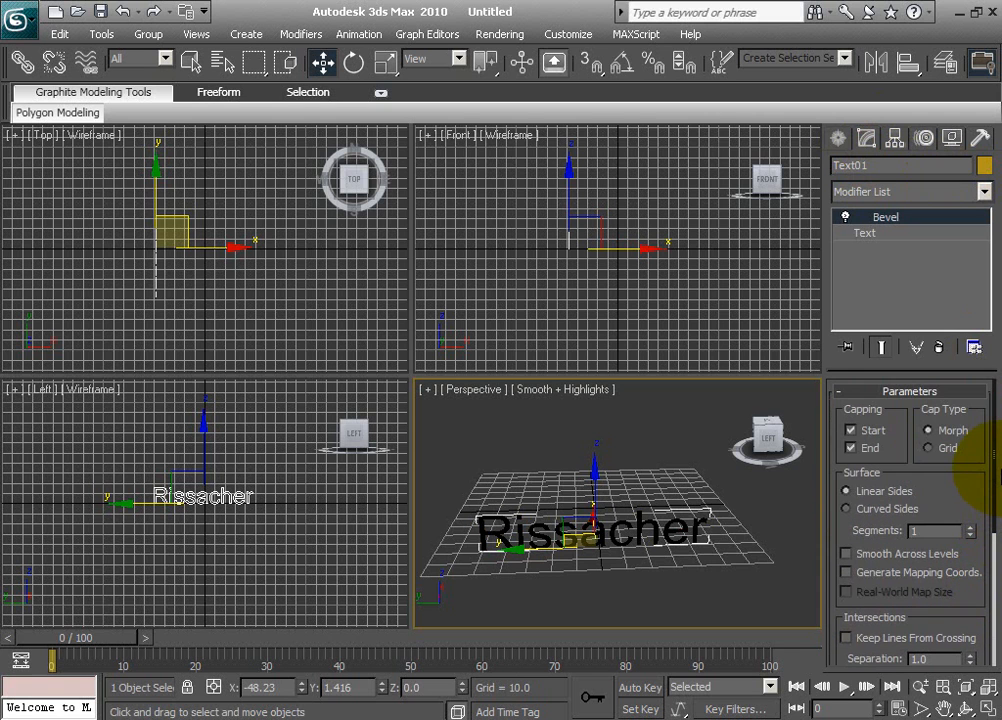
{"action": "scroll", "scroll_direction": "down", "scroll_amount": 3}
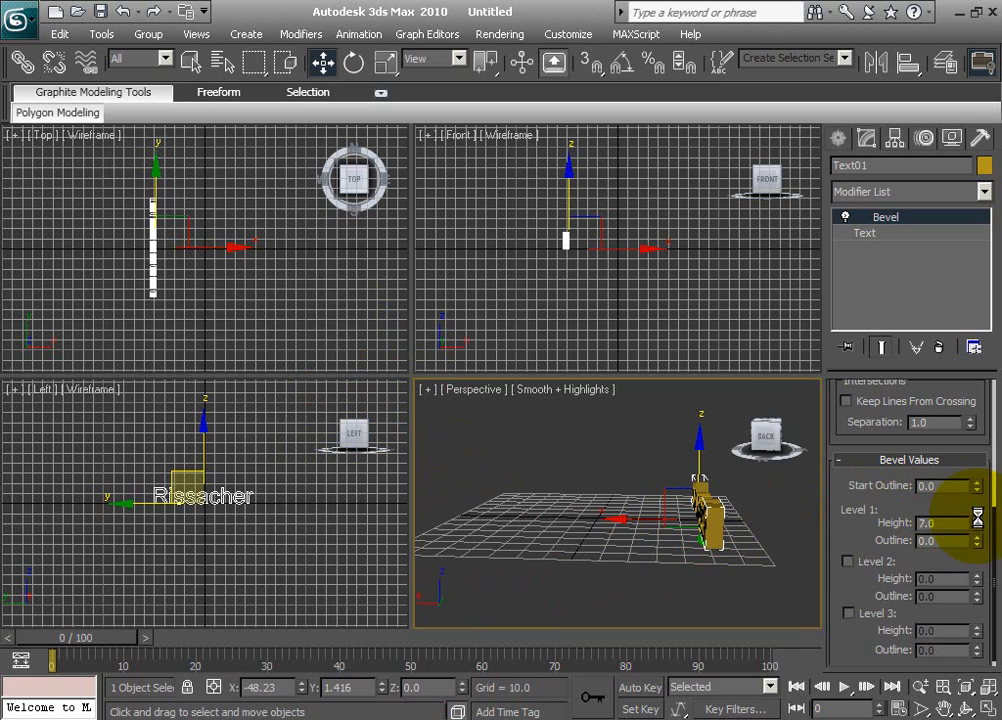
{"action": "left_click", "coordinate": [977, 518]}
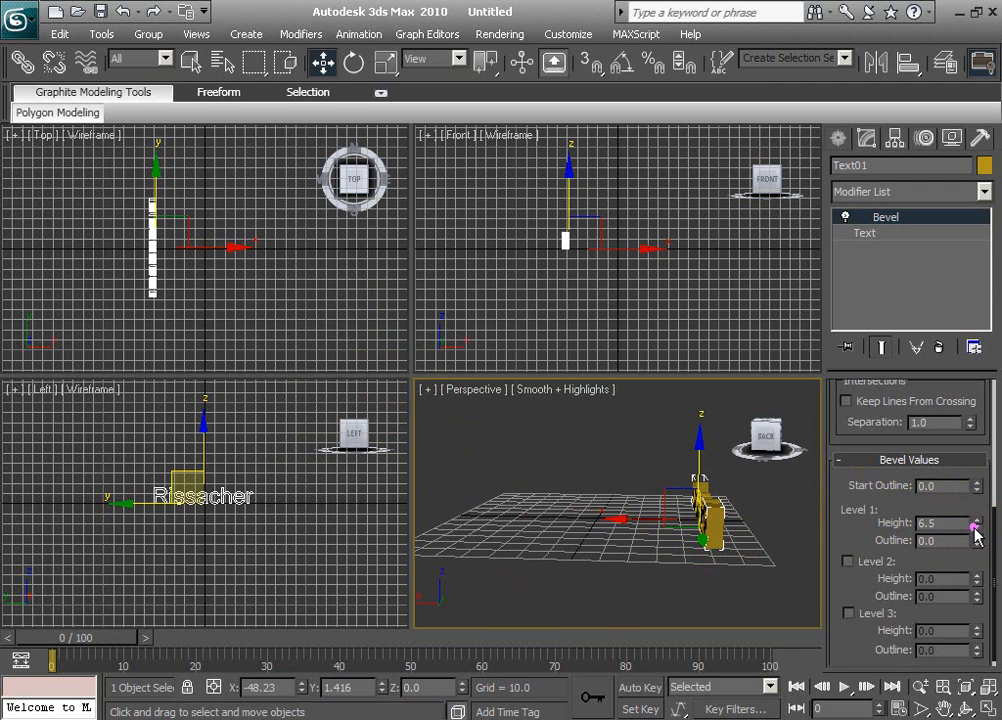
{"action": "left_click", "coordinate": [976, 527]}
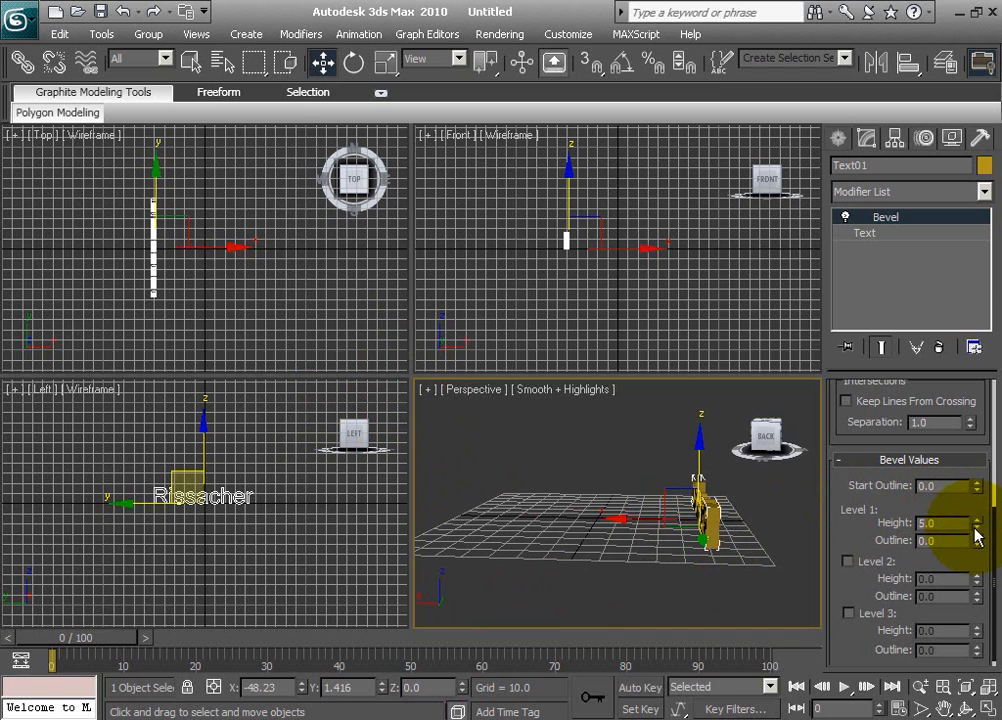
{"action": "mouse_move", "coordinate": [977, 537]}
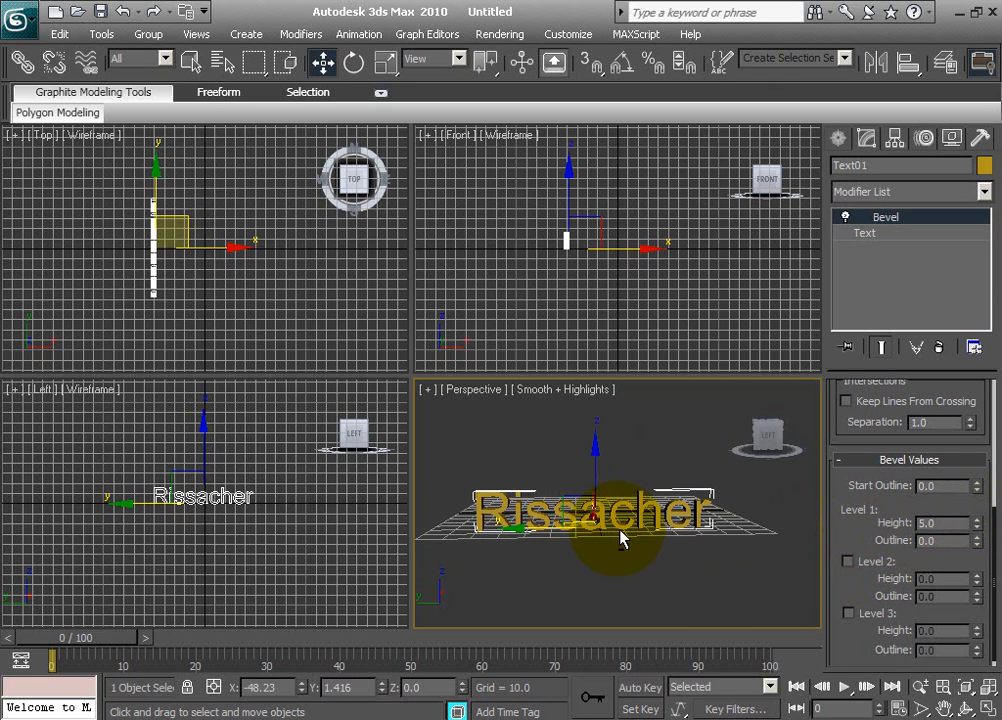
{"action": "mouse_move", "coordinate": [645, 653]}
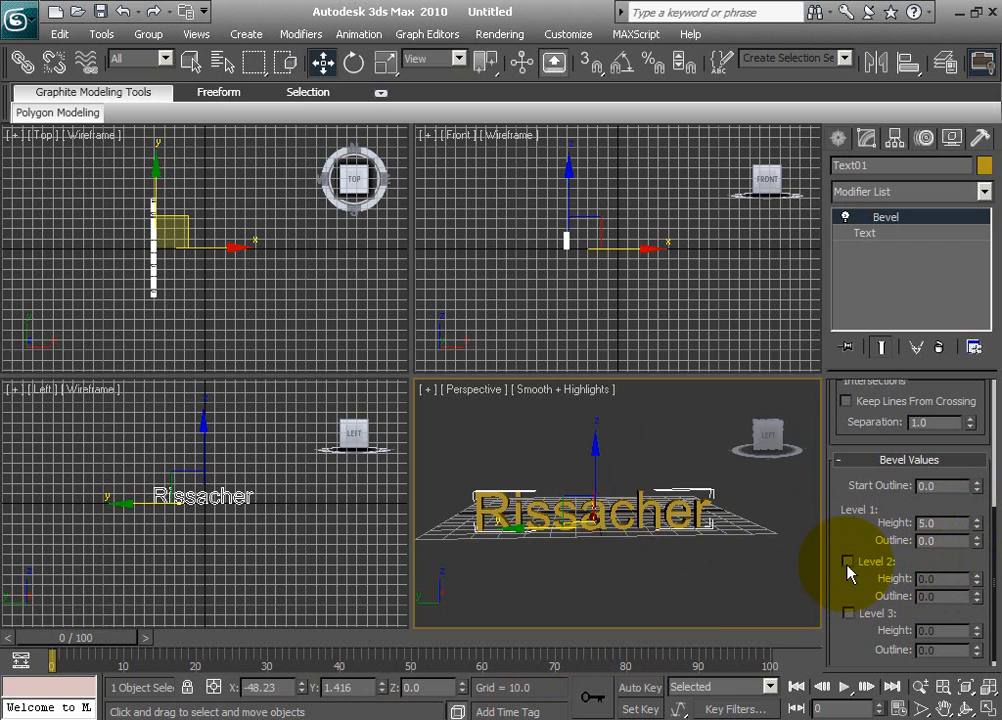
Enable bevel Level 2 and adjust its Height spinner on the lettering.
{"action": "left_click", "coordinate": [848, 561]}
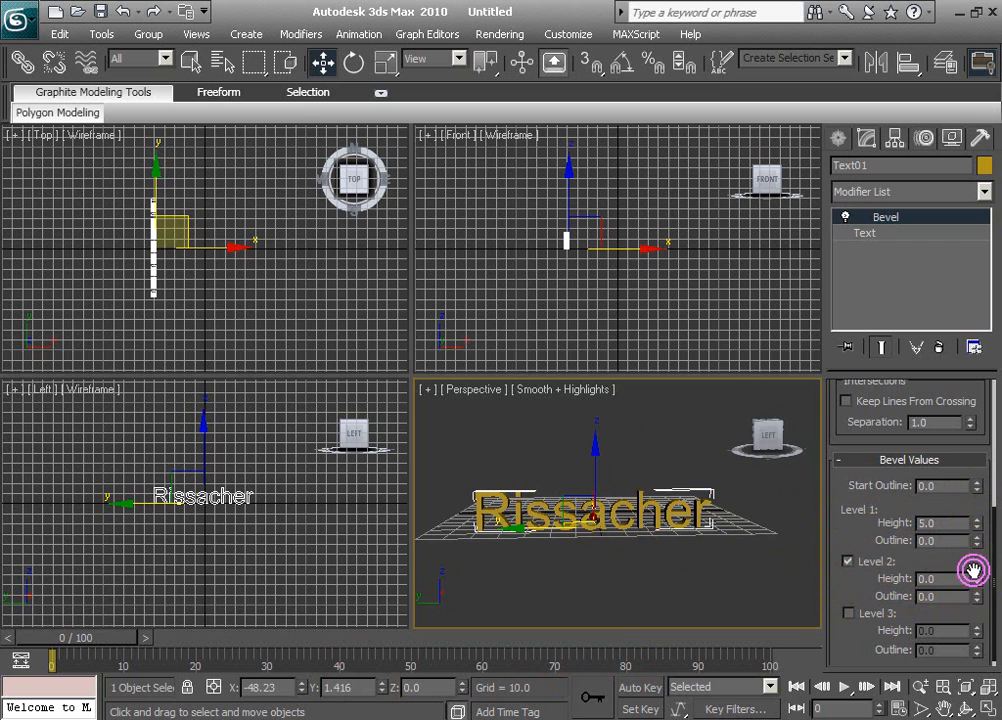
{"action": "left_click_drag", "start_coordinate": [975, 572], "coordinate": [975, 560]}
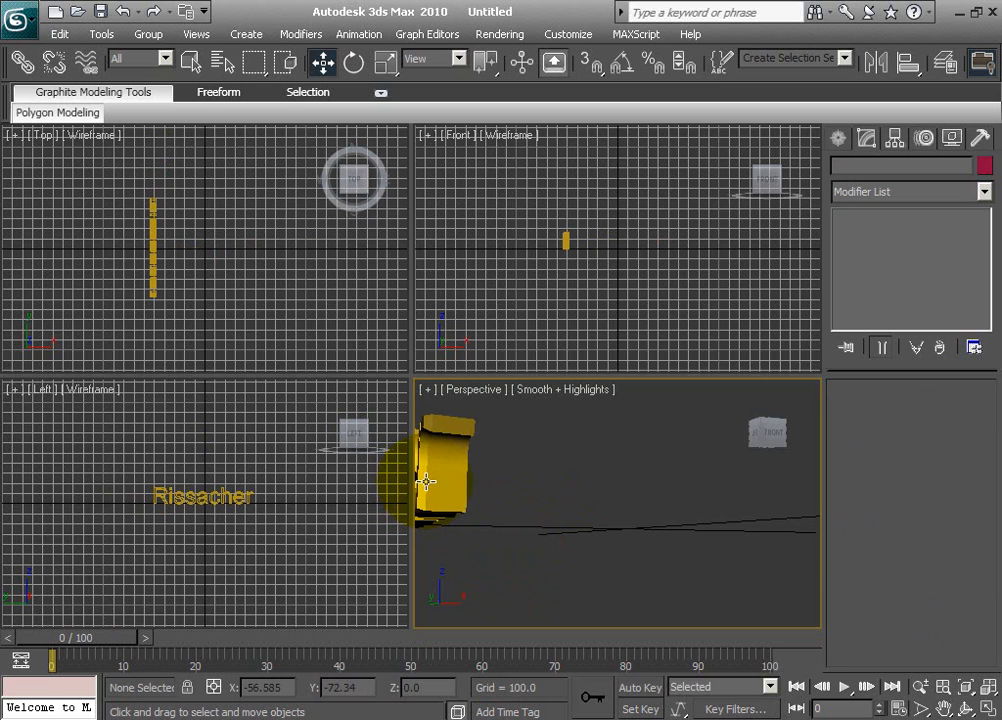
{"action": "left_click_drag", "start_coordinate": [447, 483], "coordinate": [423, 477]}
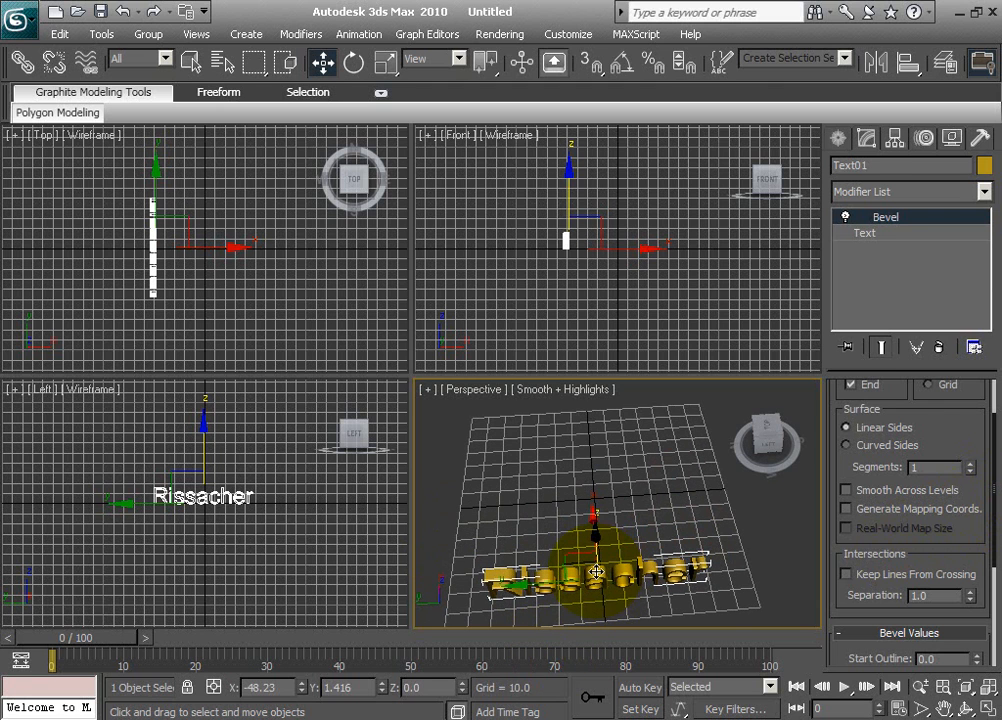
Clone the beveled text as a Copy named Text02, cancelling the extra clone prompts.
{"action": "left_click", "coordinate": [885, 216]}
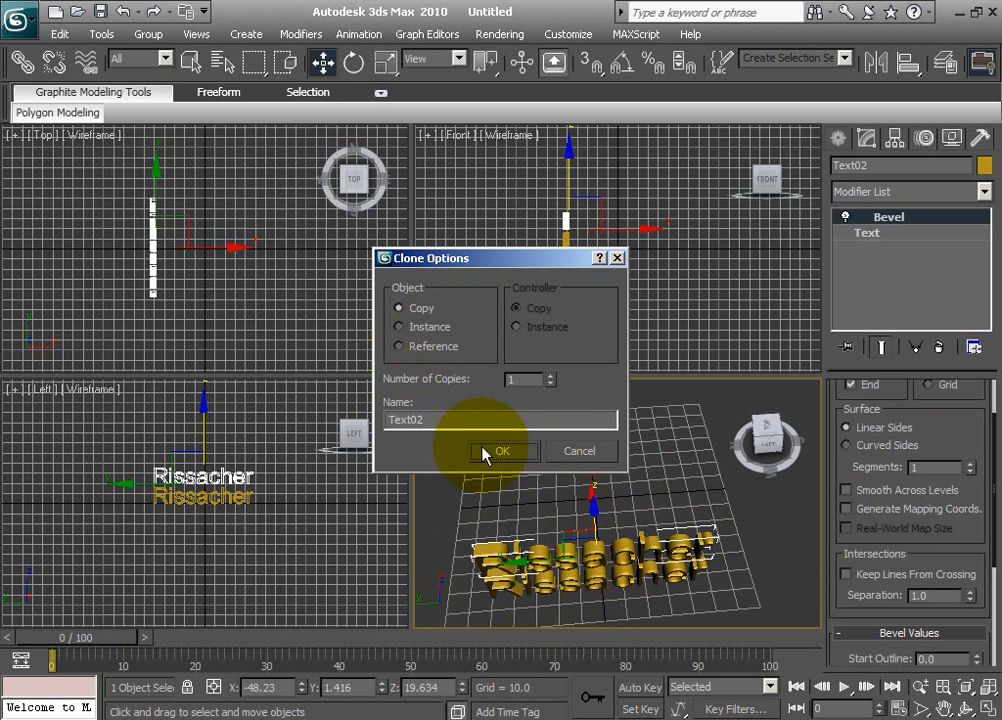
{"action": "left_click", "coordinate": [502, 451]}
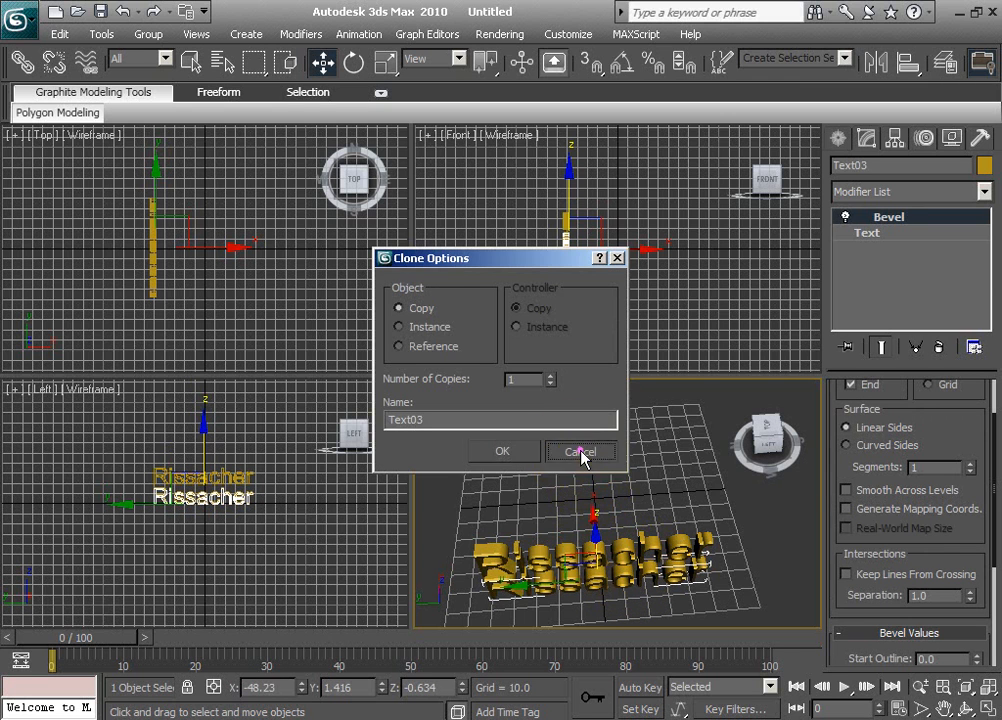
{"action": "left_click", "coordinate": [580, 451]}
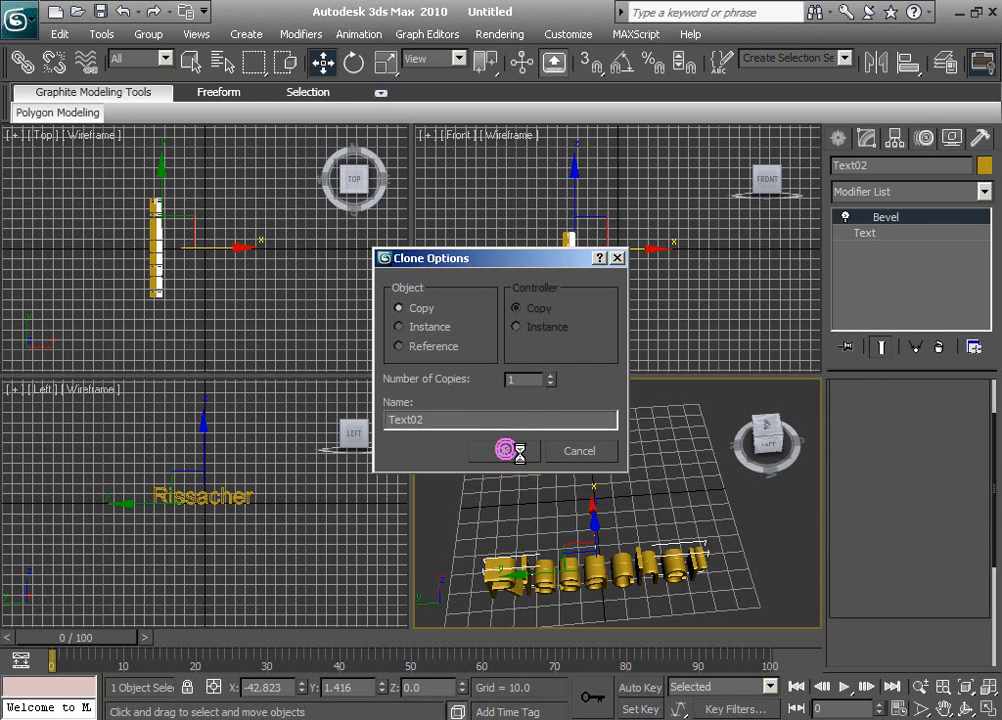
{"action": "left_click", "coordinate": [504, 450]}
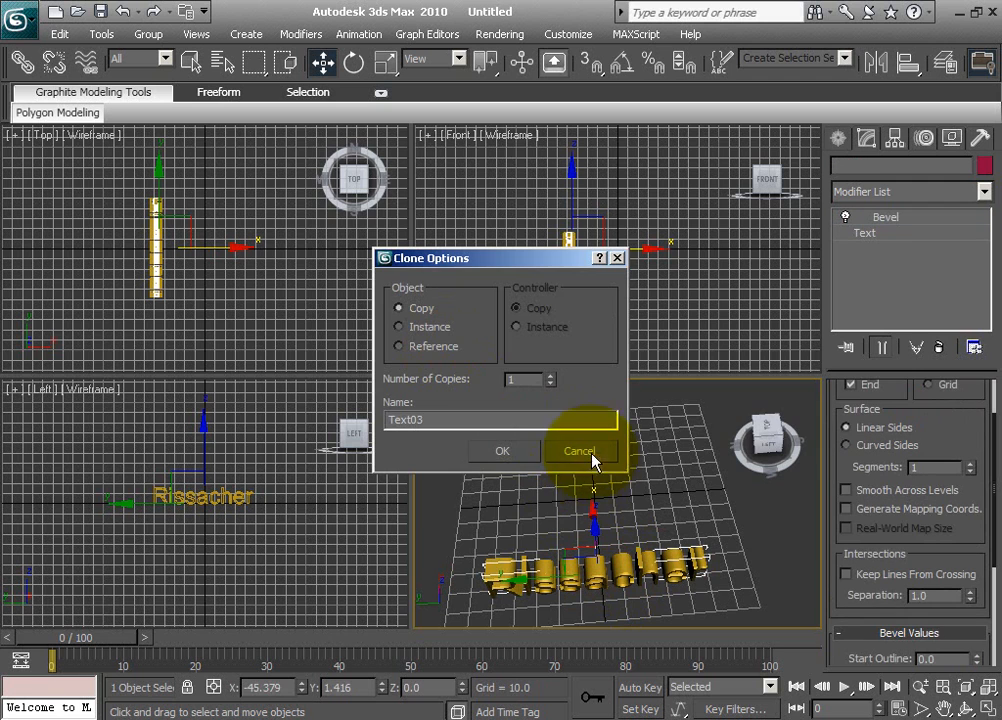
{"action": "left_click", "coordinate": [579, 451]}
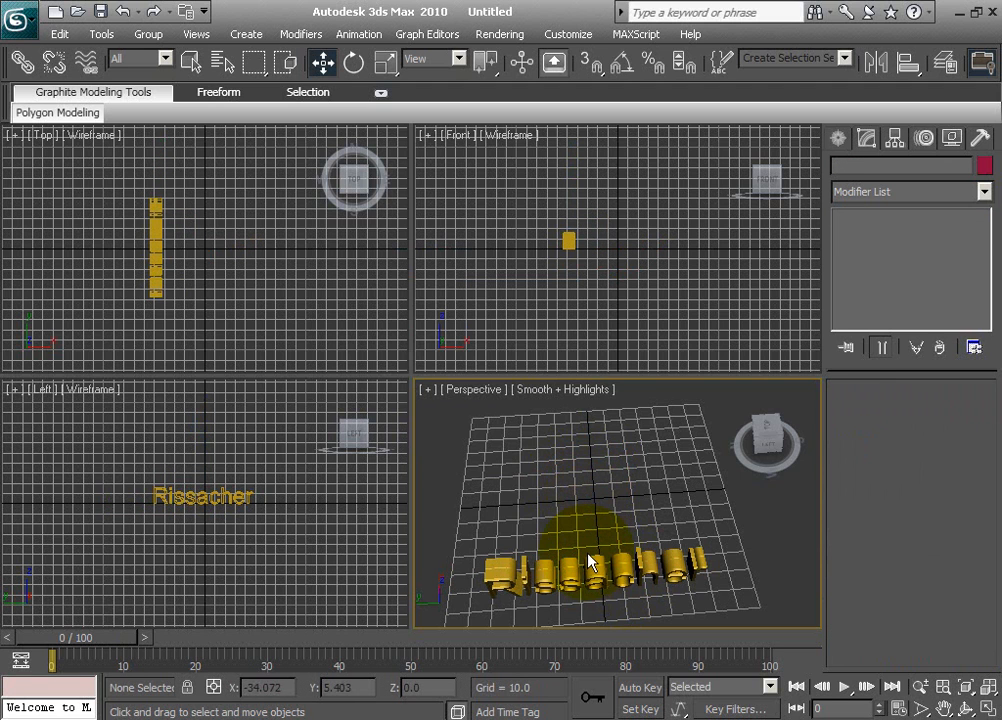
Select Text02, nudge it slightly, and show its Bevel Values with Level 2 outline −0.3.
{"action": "left_click", "coordinate": [590, 560]}
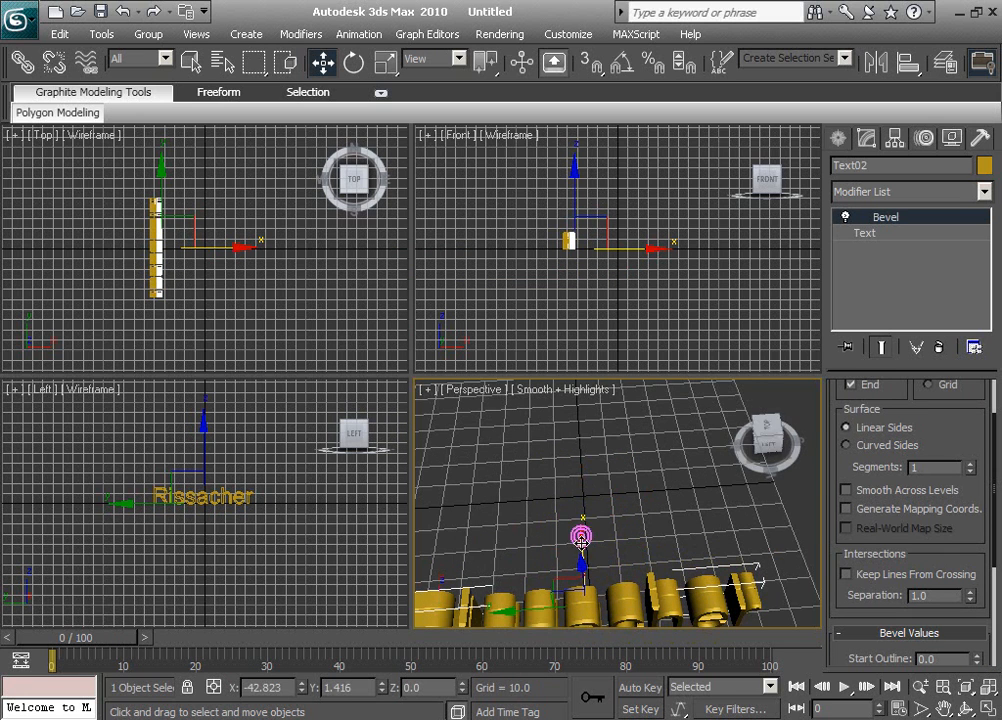
{"action": "left_click_drag", "start_coordinate": [581, 537], "coordinate": [582, 519]}
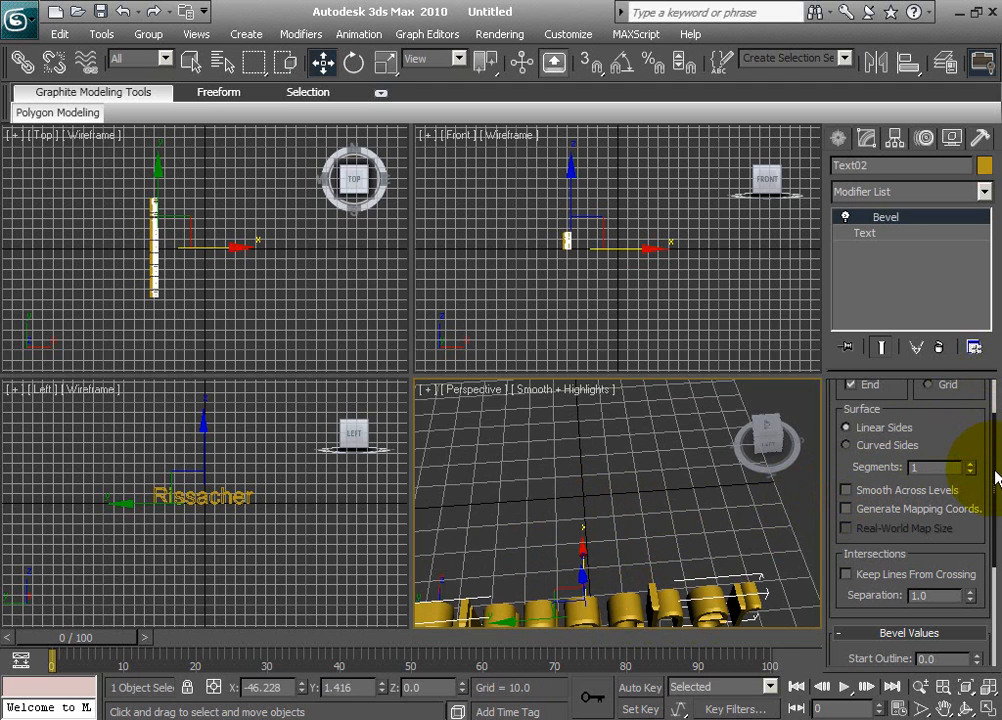
{"action": "scroll", "scroll_direction": "down", "scroll_amount": 3}
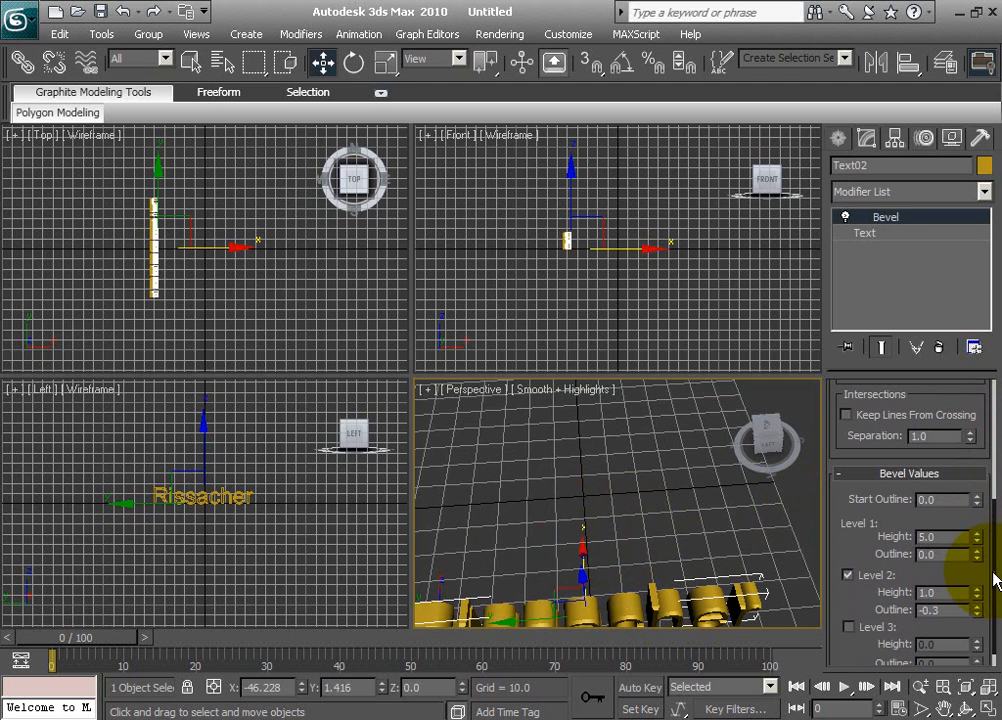